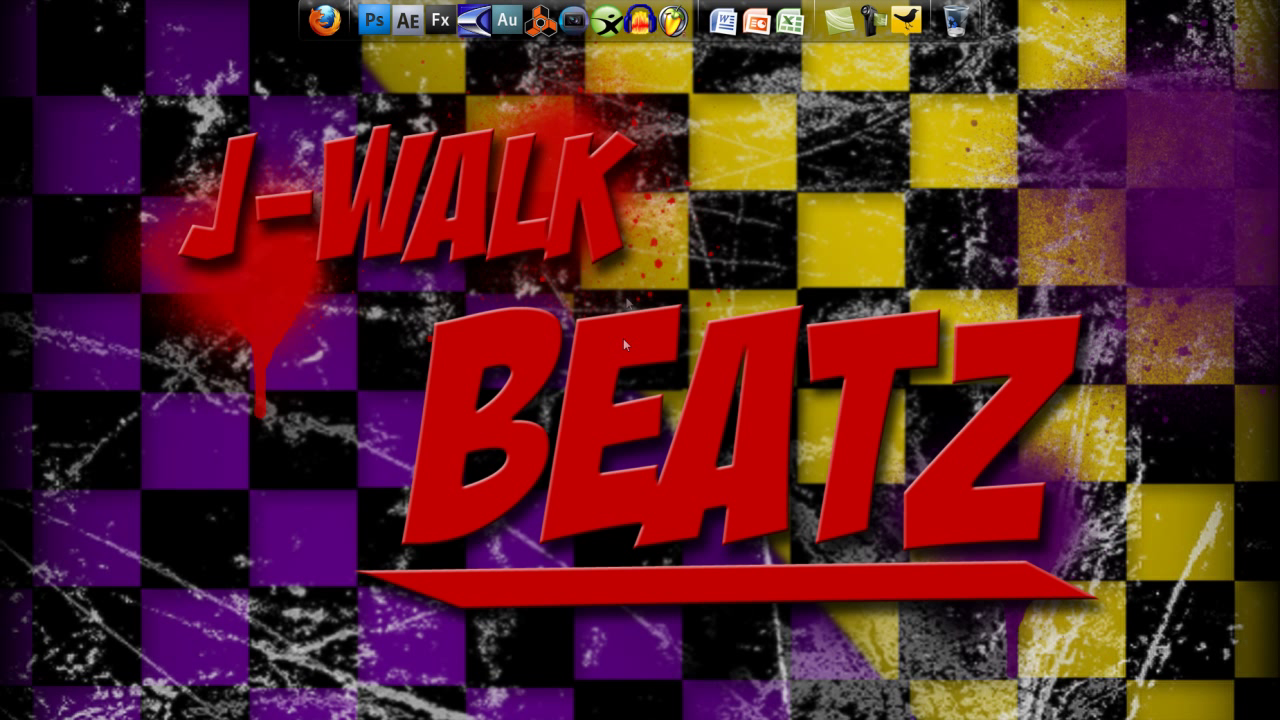
mouse_move(447, 328)
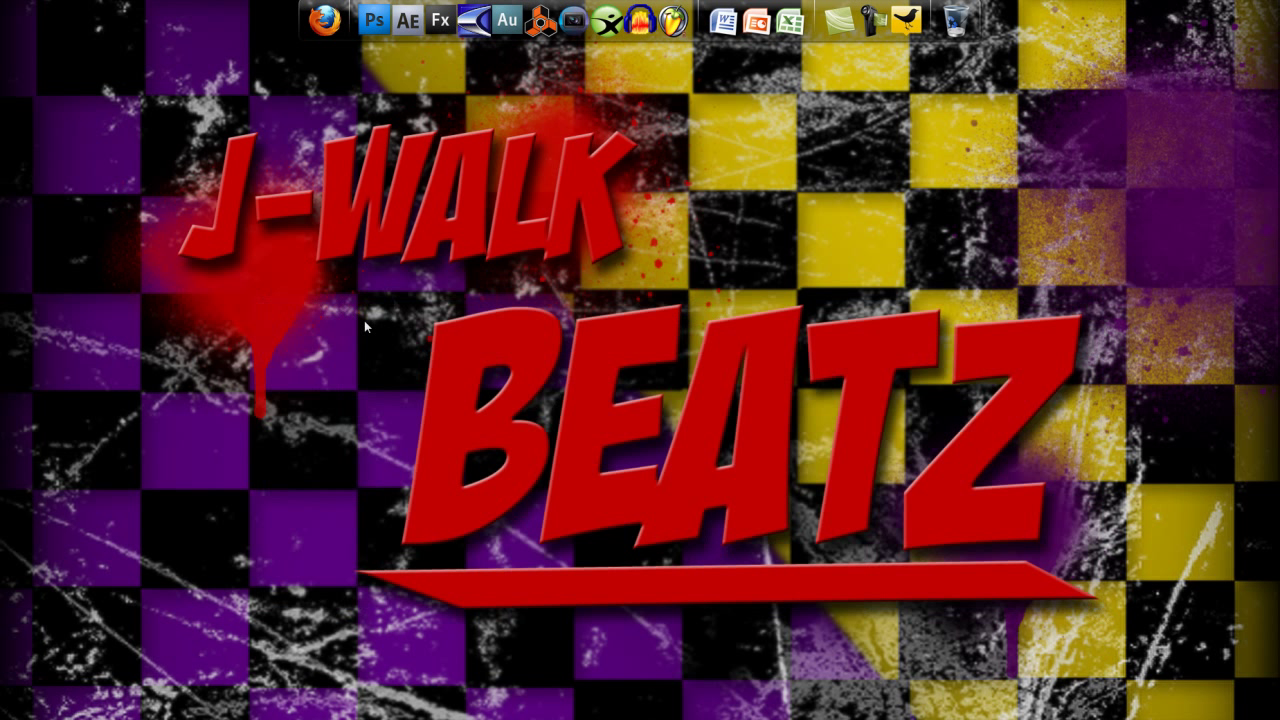
mouse_move(557, 83)
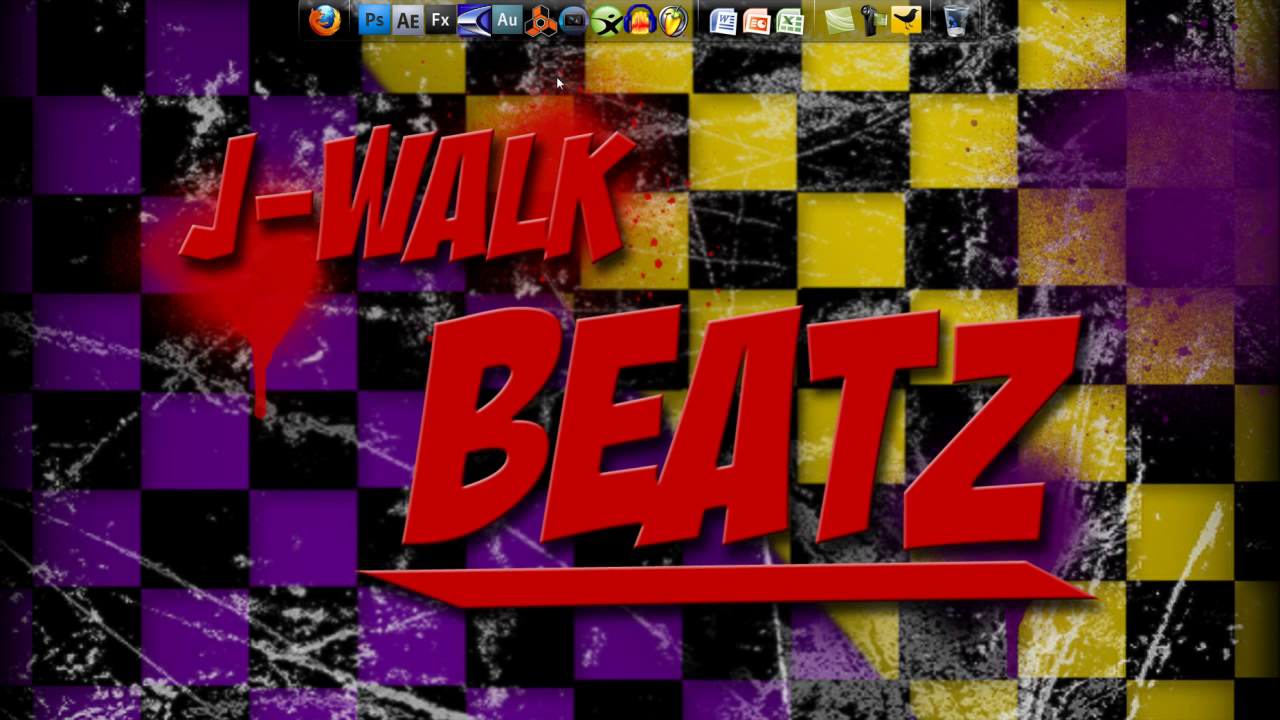
mouse_move(336, 643)
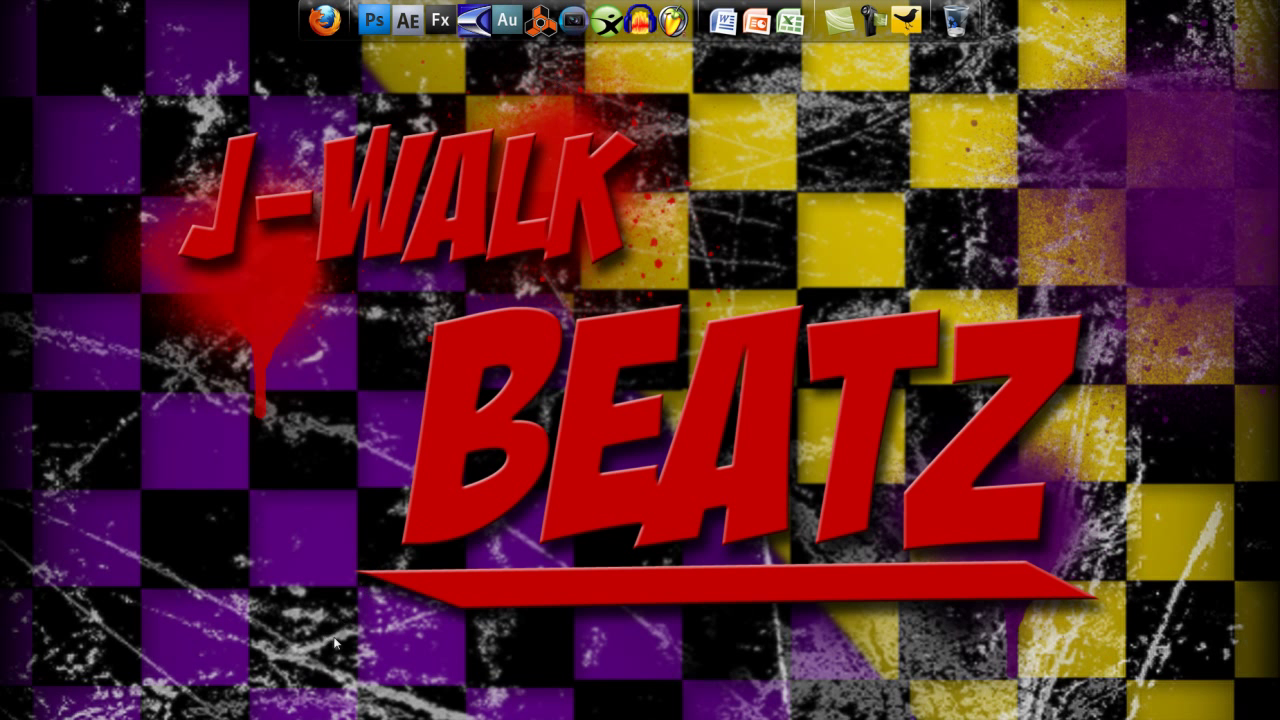
mouse_move(335, 643)
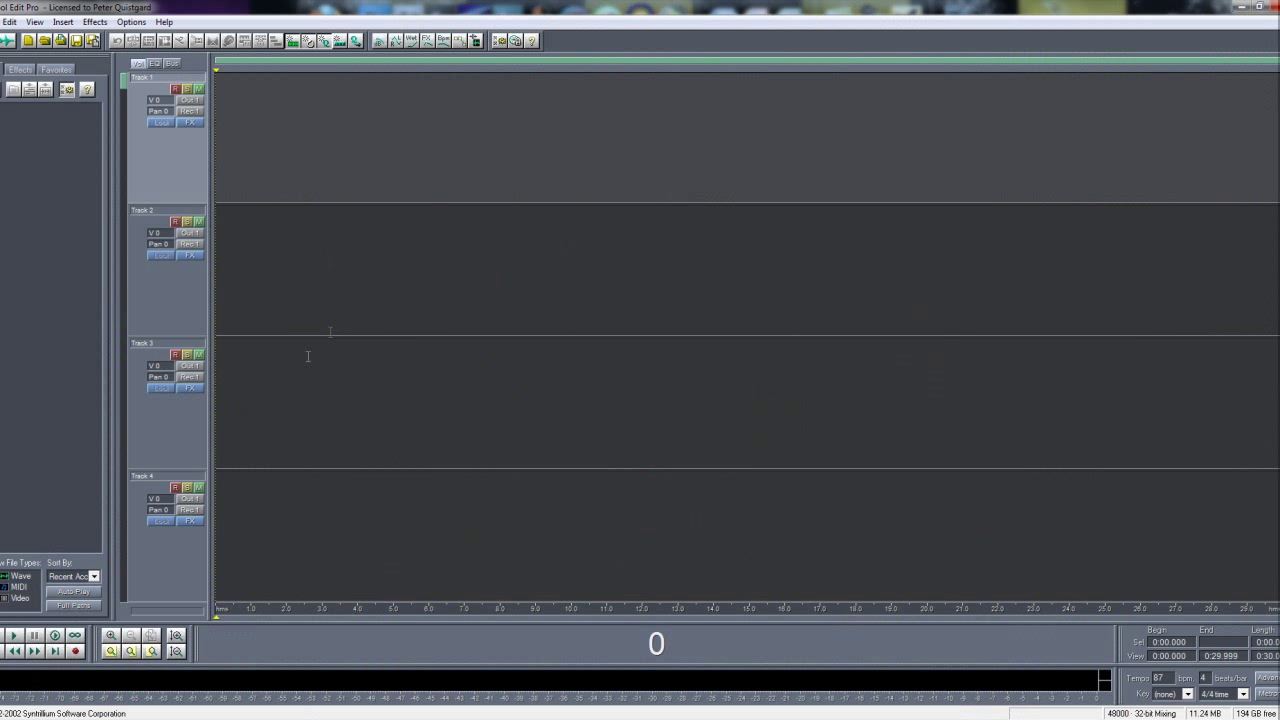
mouse_move(290, 321)
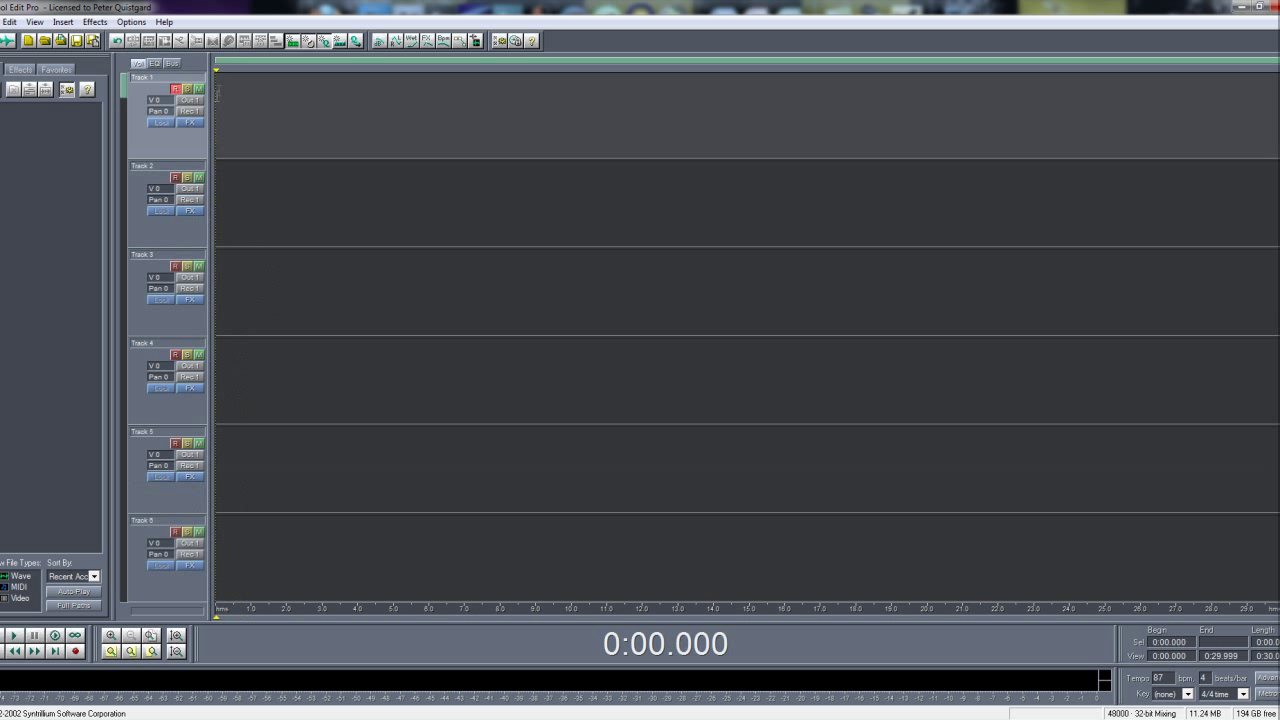
mouse_move(22, 206)
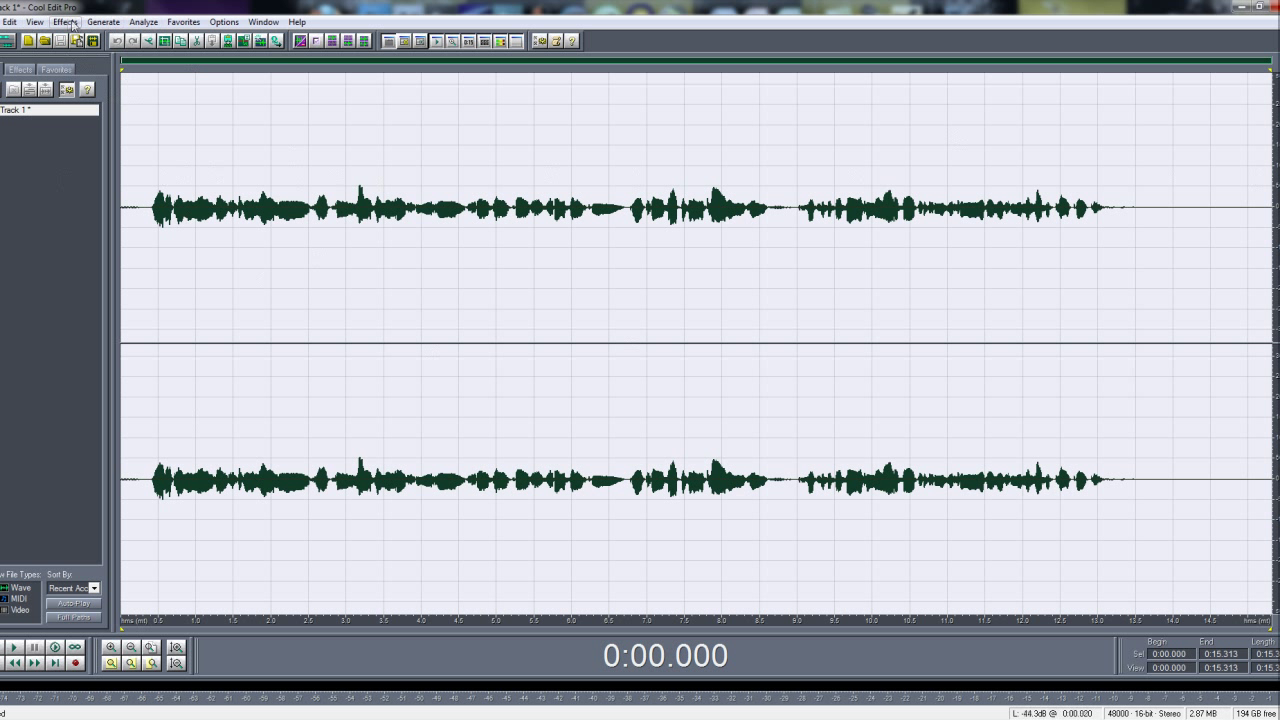
Compress the vocal with the '4:1, -24, Very Fast Attack' Dynamics Processing preset
left_click(65, 21)
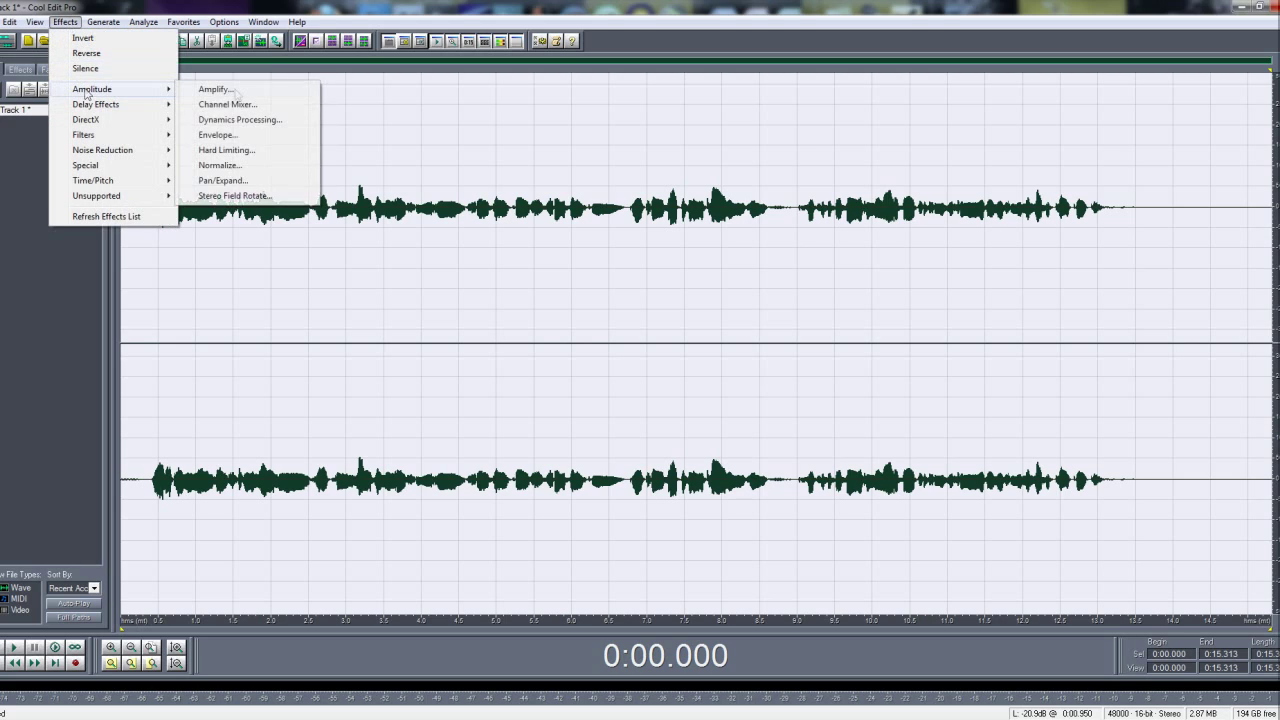
left_click(215, 89)
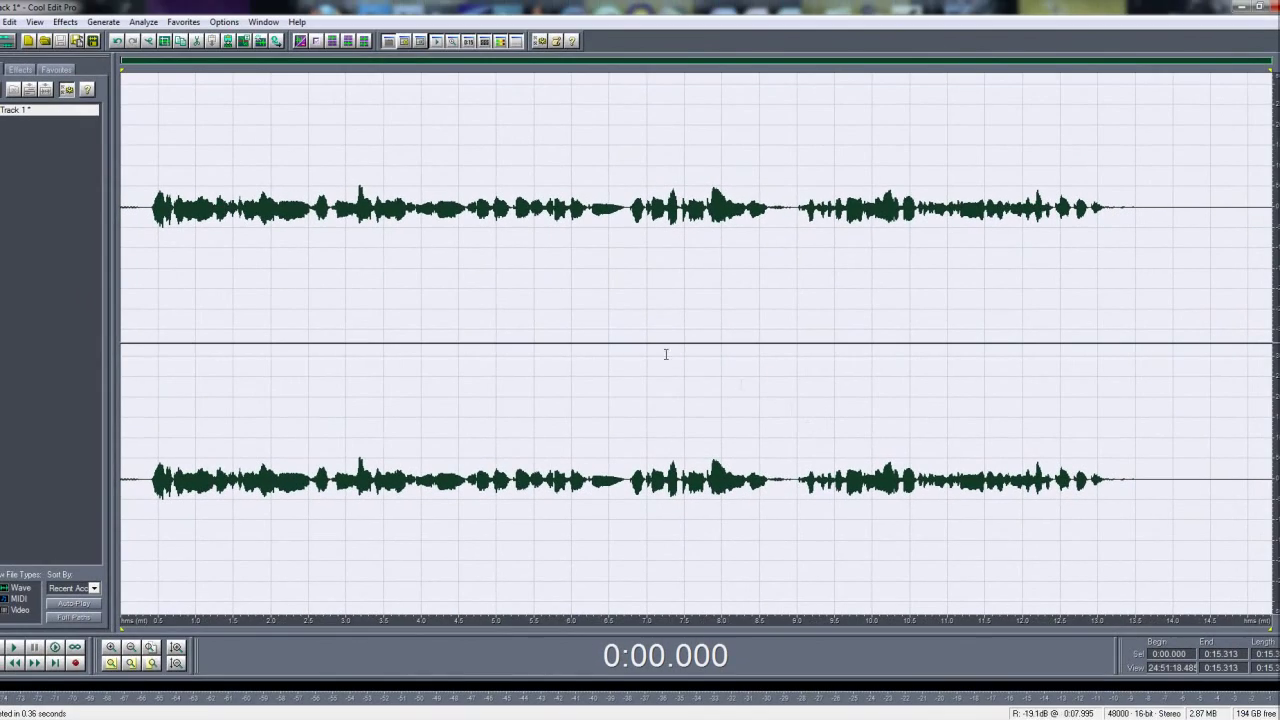
left_click(64, 21)
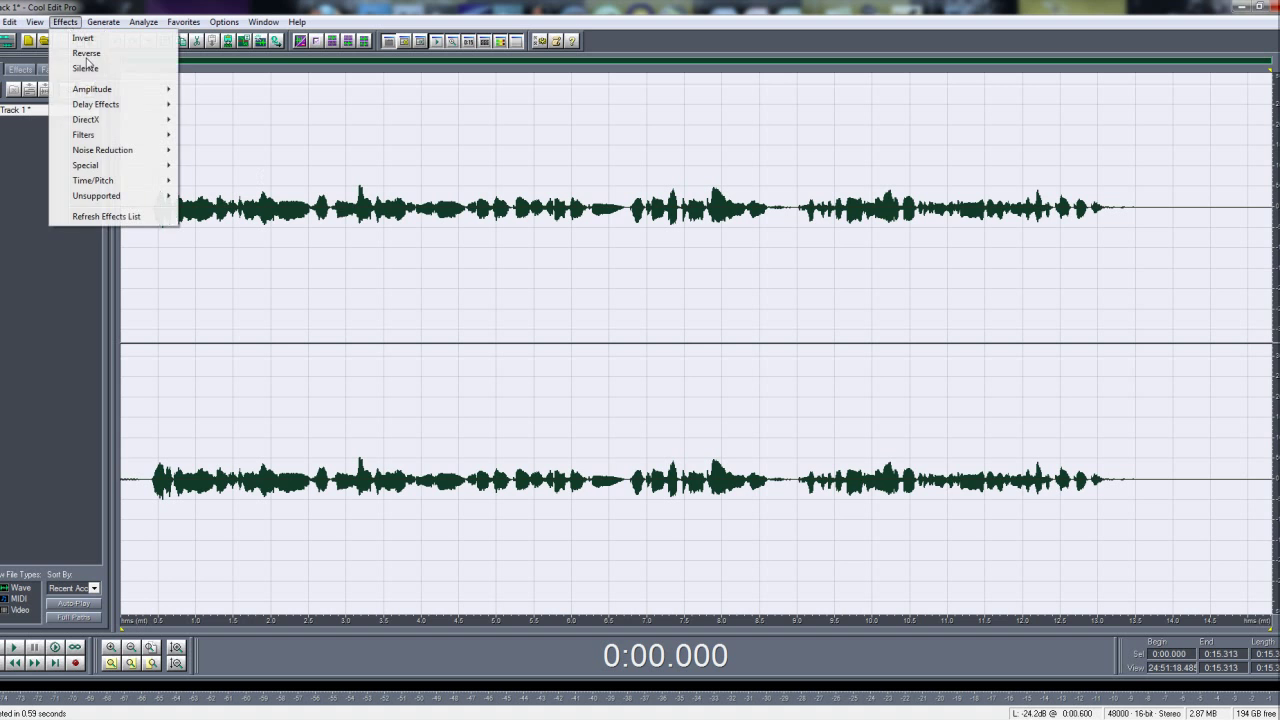
mouse_move(91, 89)
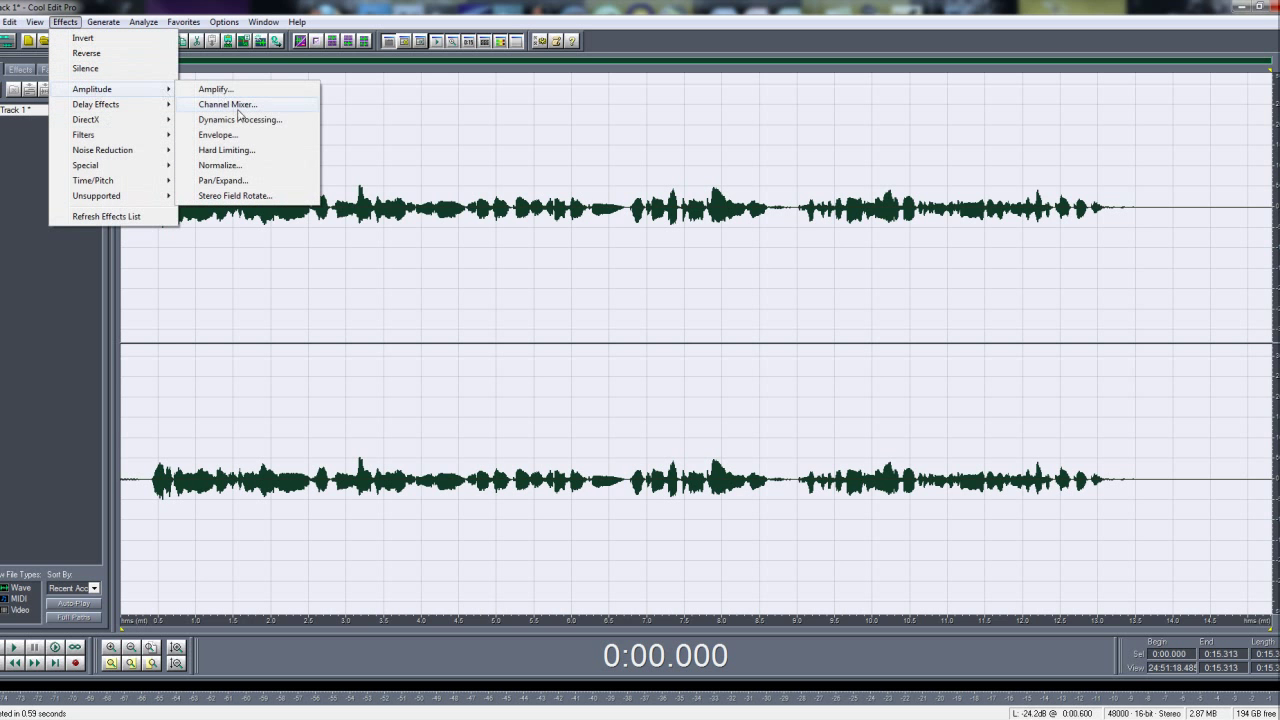
left_click(239, 119)
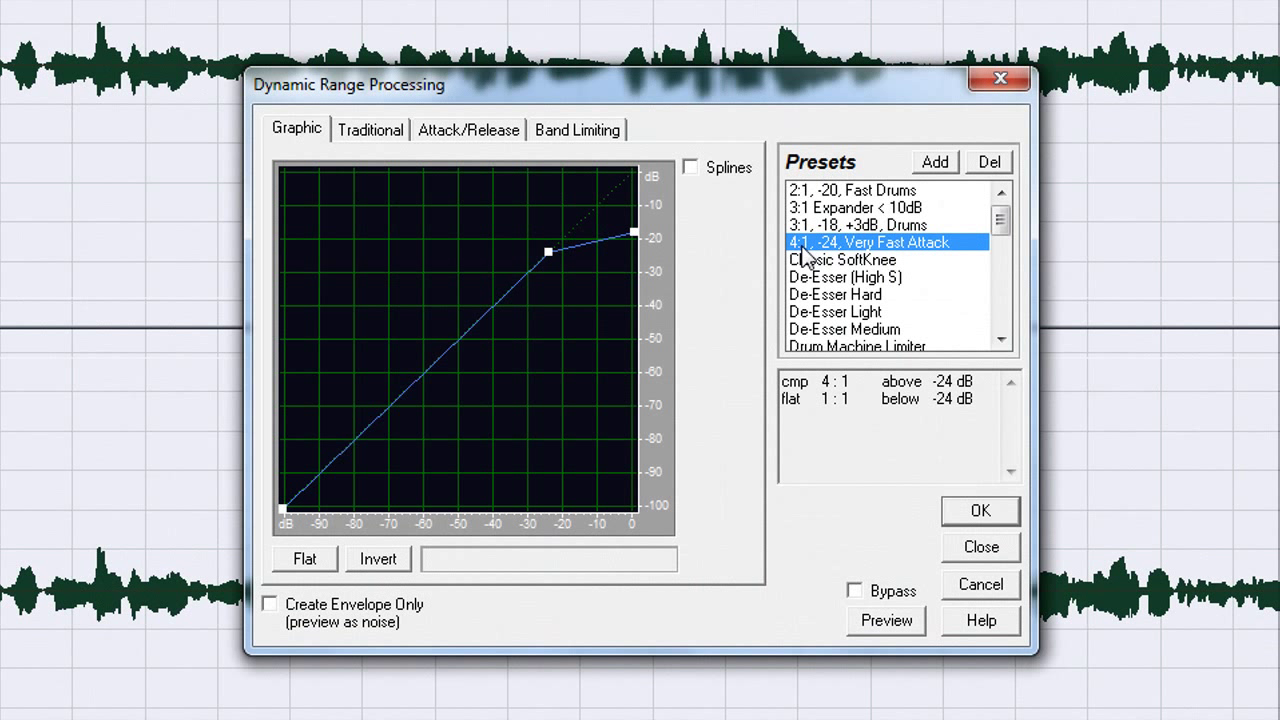
mouse_move(895, 258)
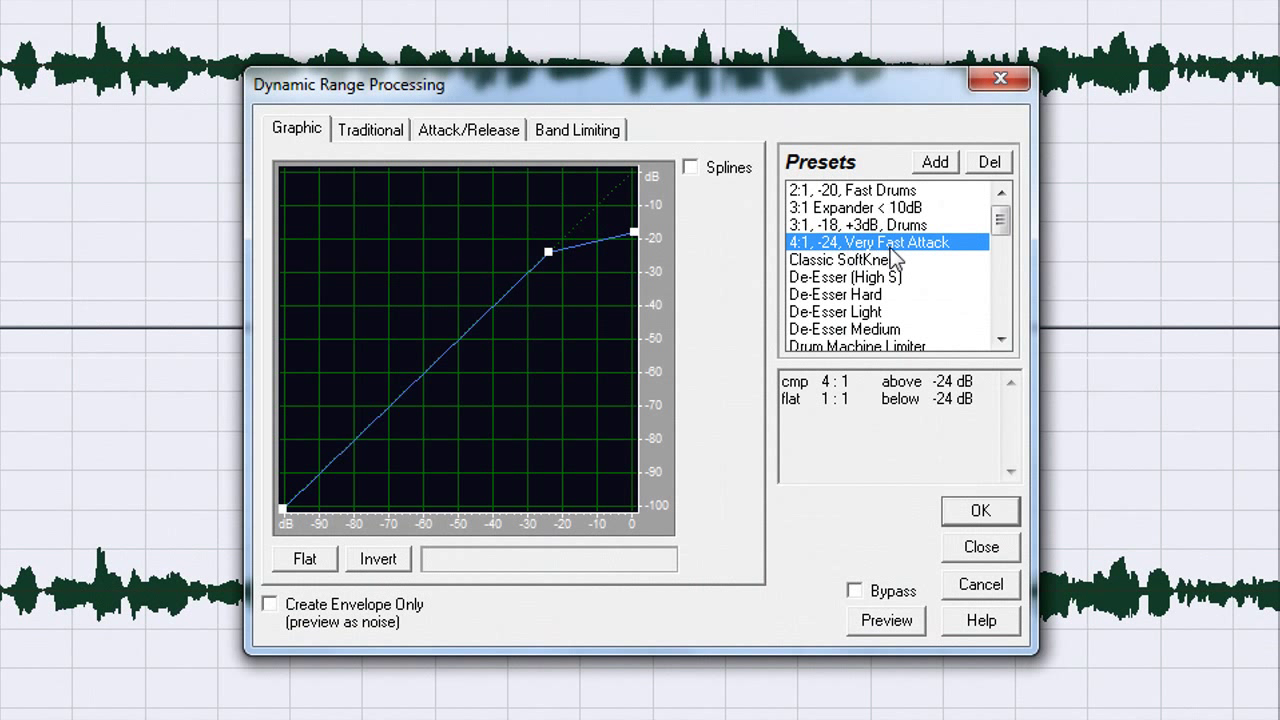
left_click(979, 510)
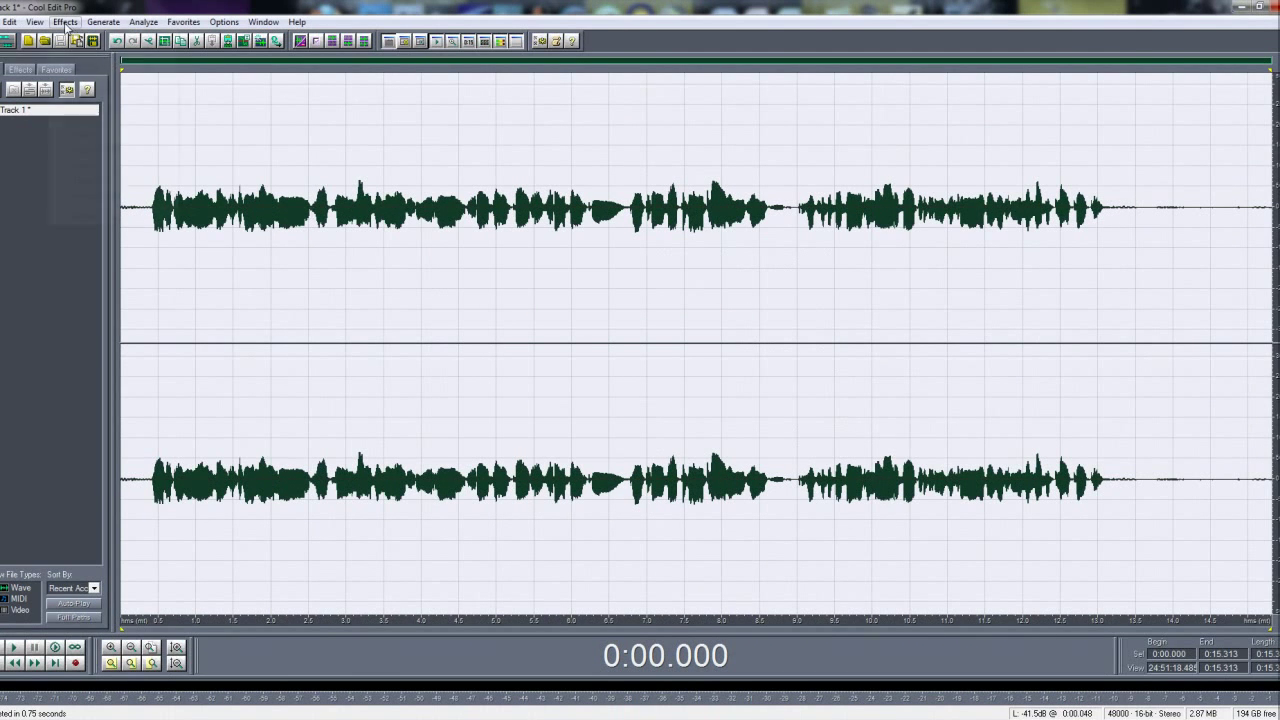
Apply the Rap Reverb preset (250 ms, 100% dry, 35% wet) without saving a new preset
left_click(65, 21)
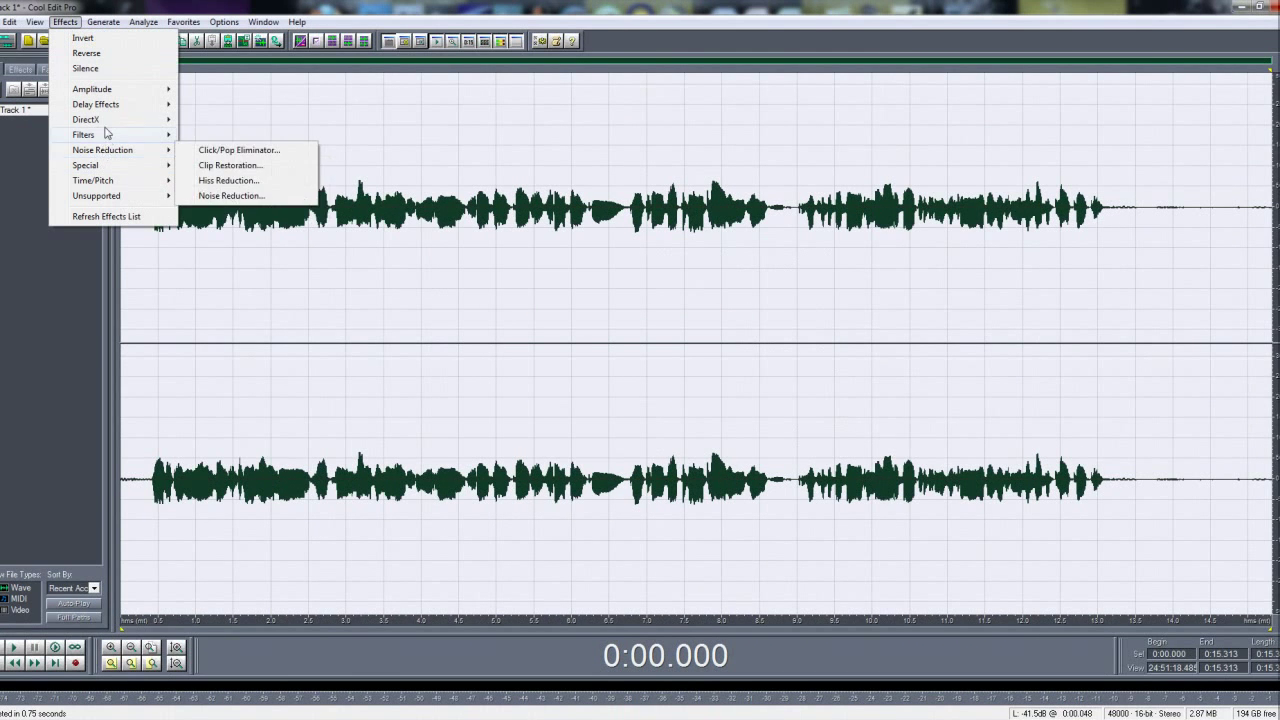
mouse_move(85, 119)
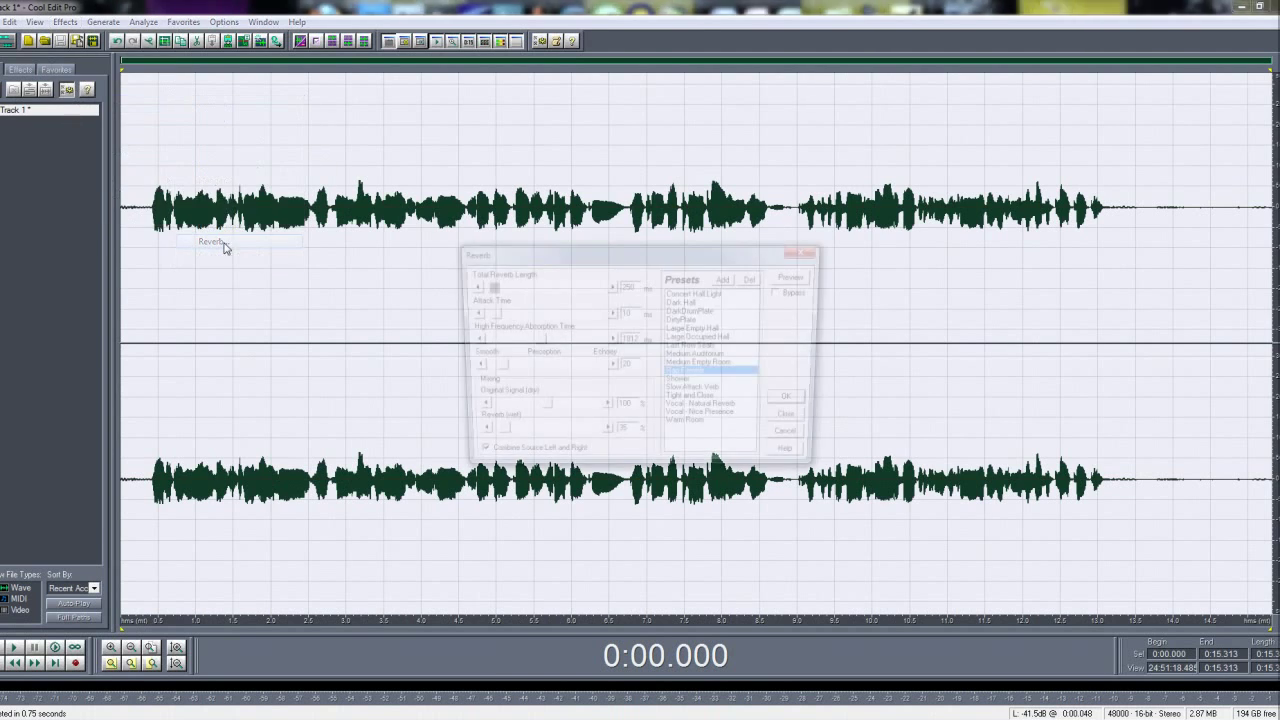
left_click(755, 392)
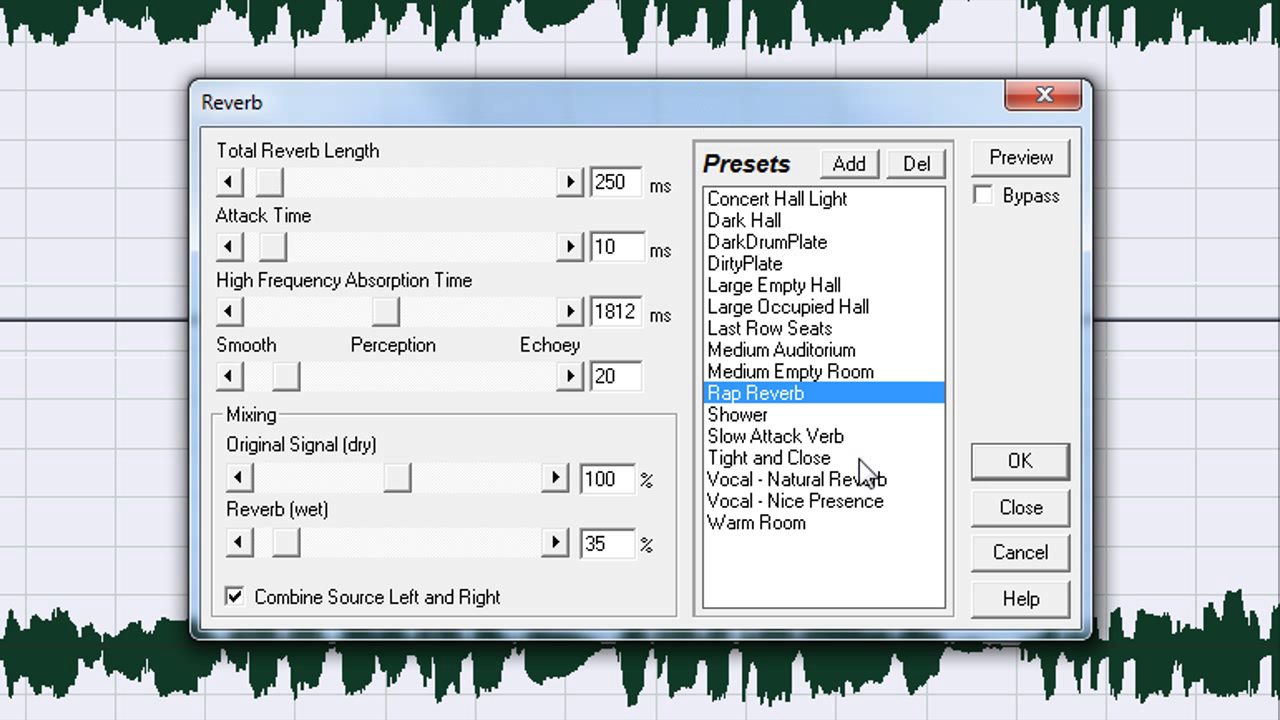
mouse_move(765, 410)
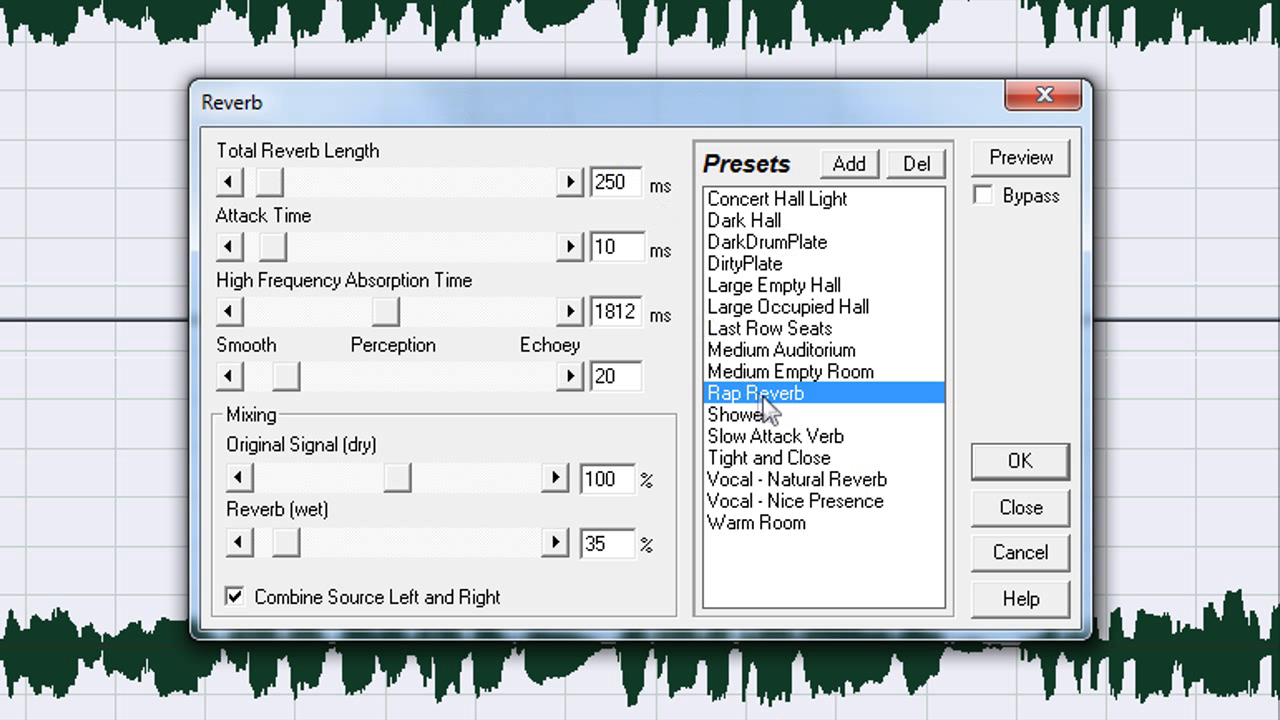
left_click(612, 182)
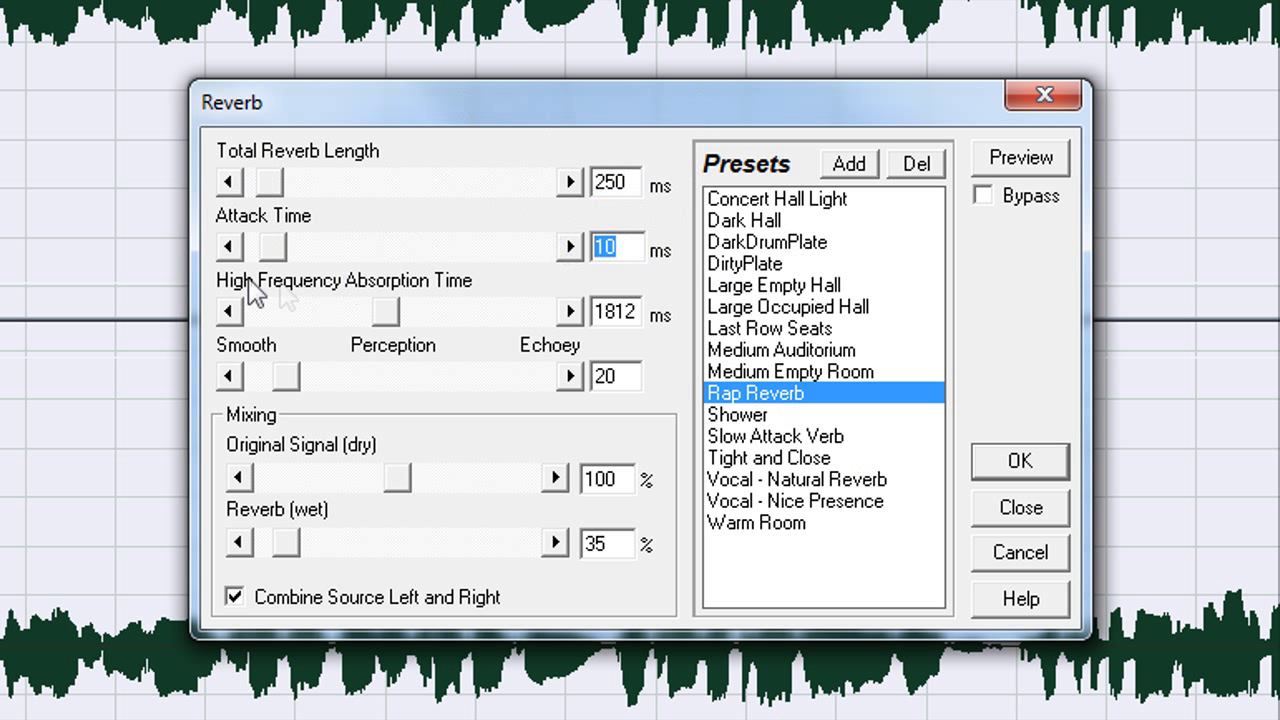
mouse_move(535, 315)
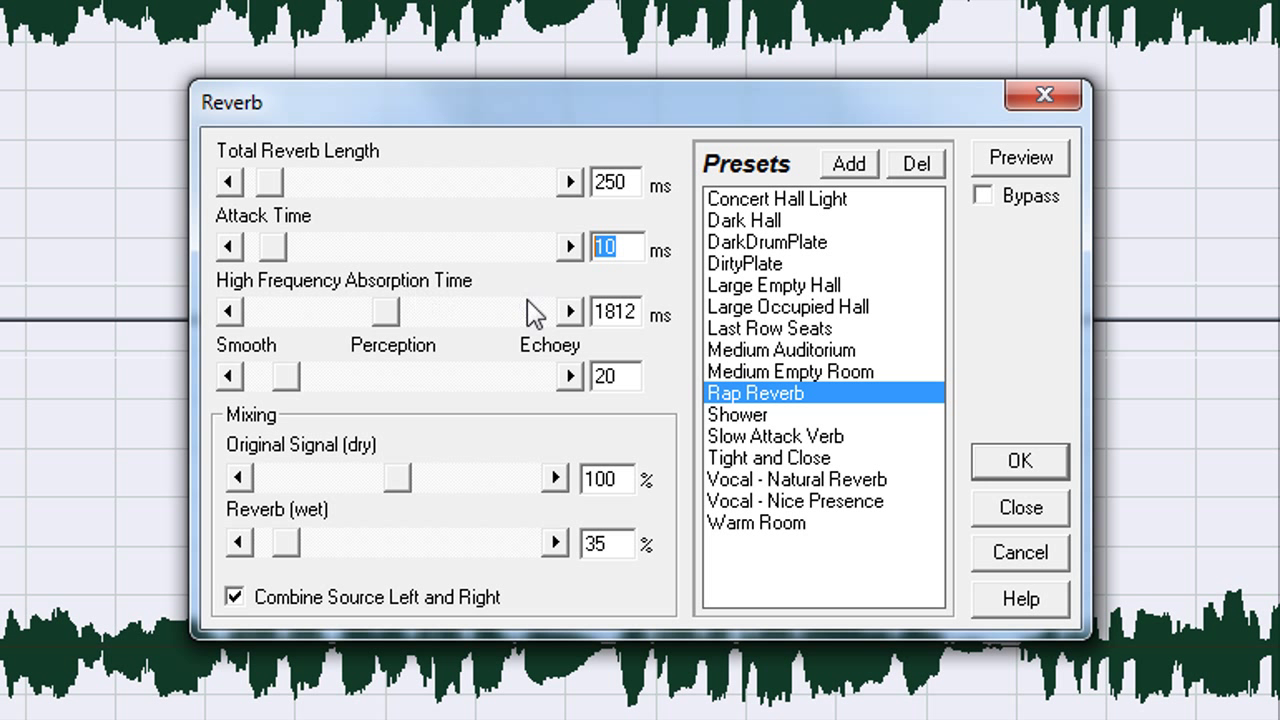
left_click(614, 312)
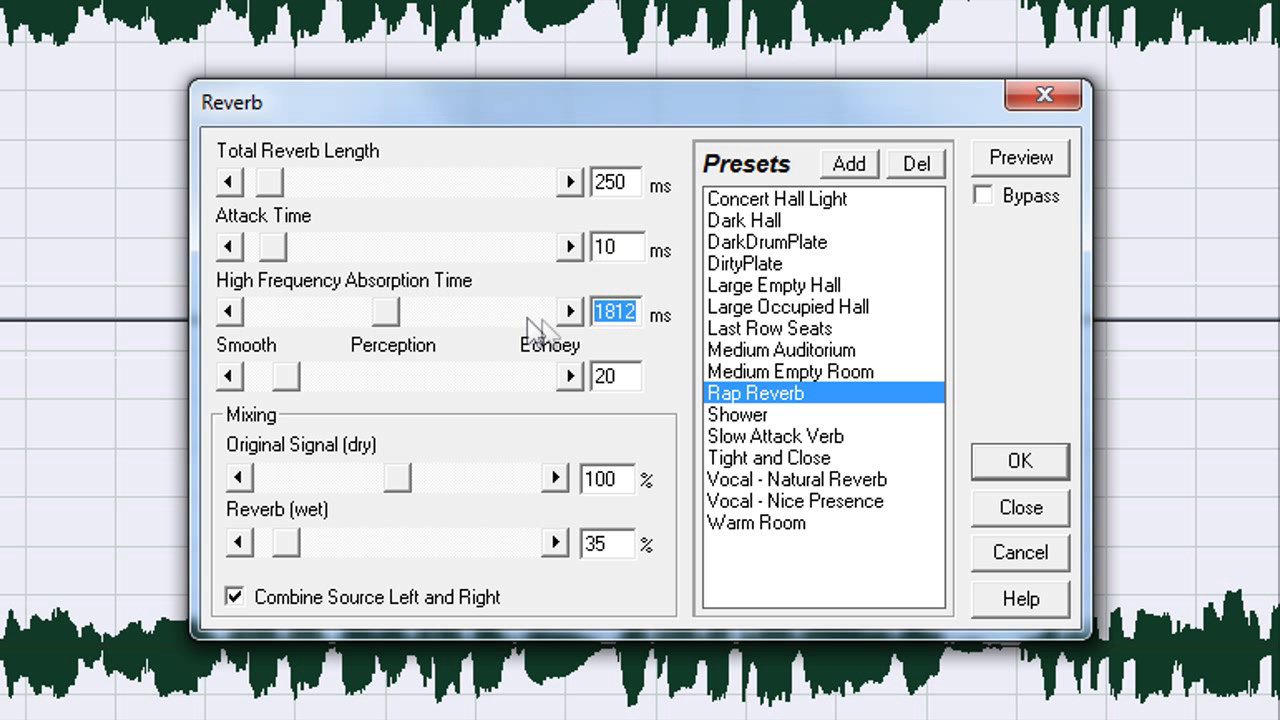
mouse_move(408, 363)
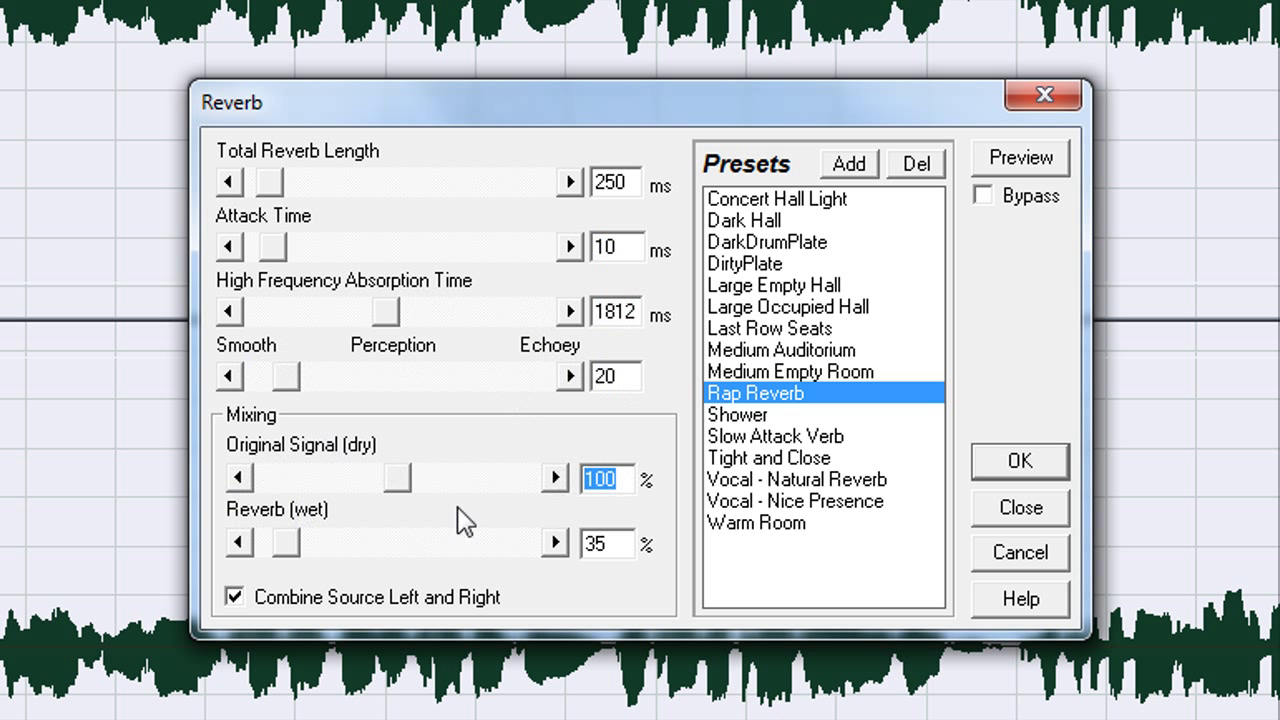
left_click(607, 543)
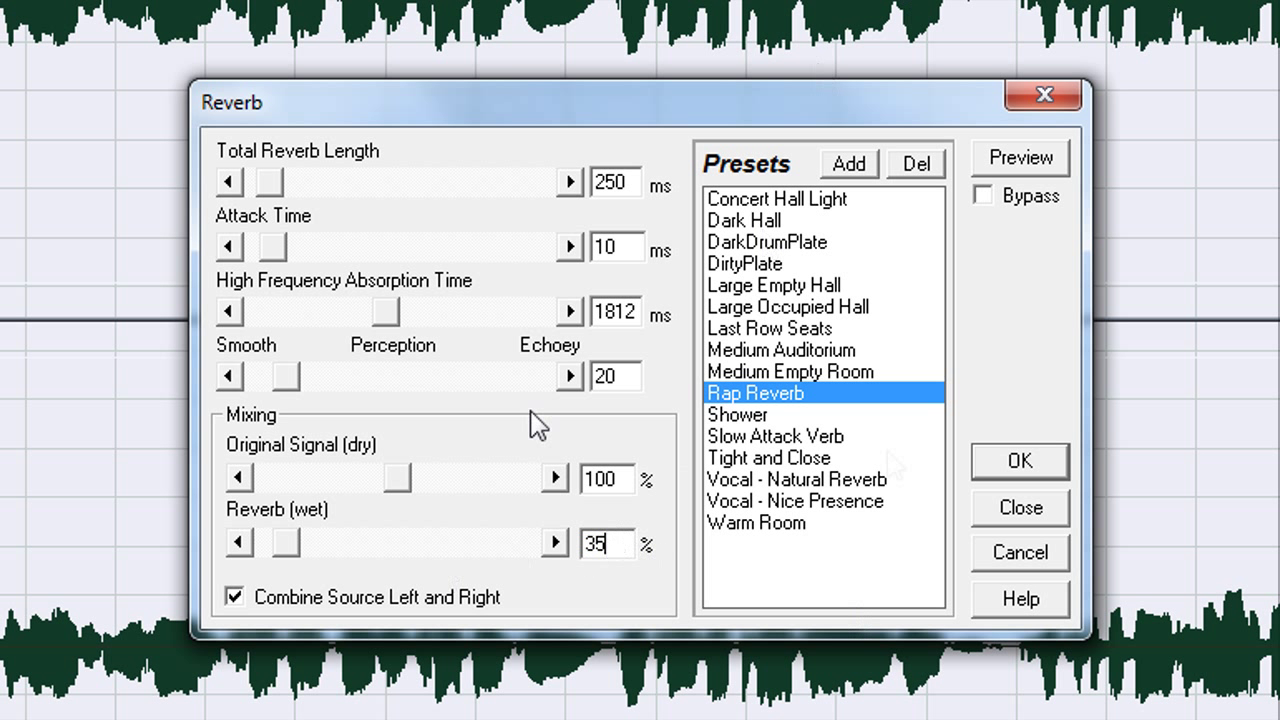
left_click(849, 163)
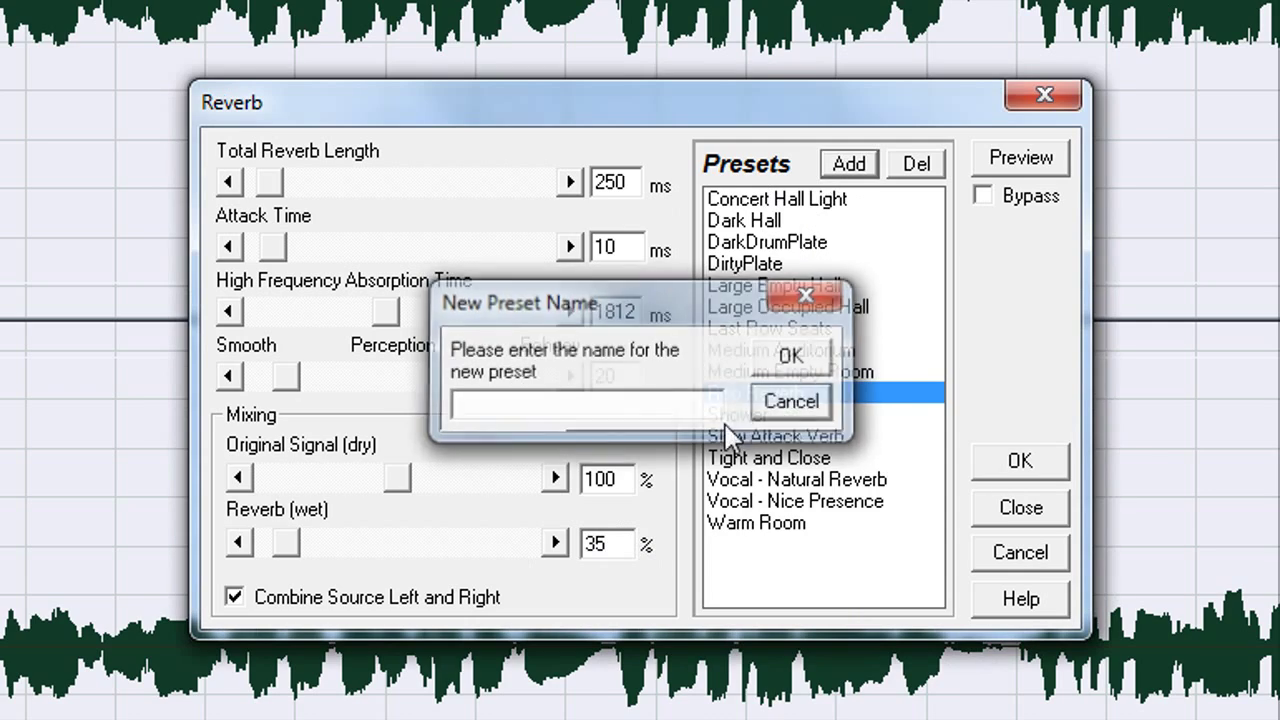
left_click(790, 401)
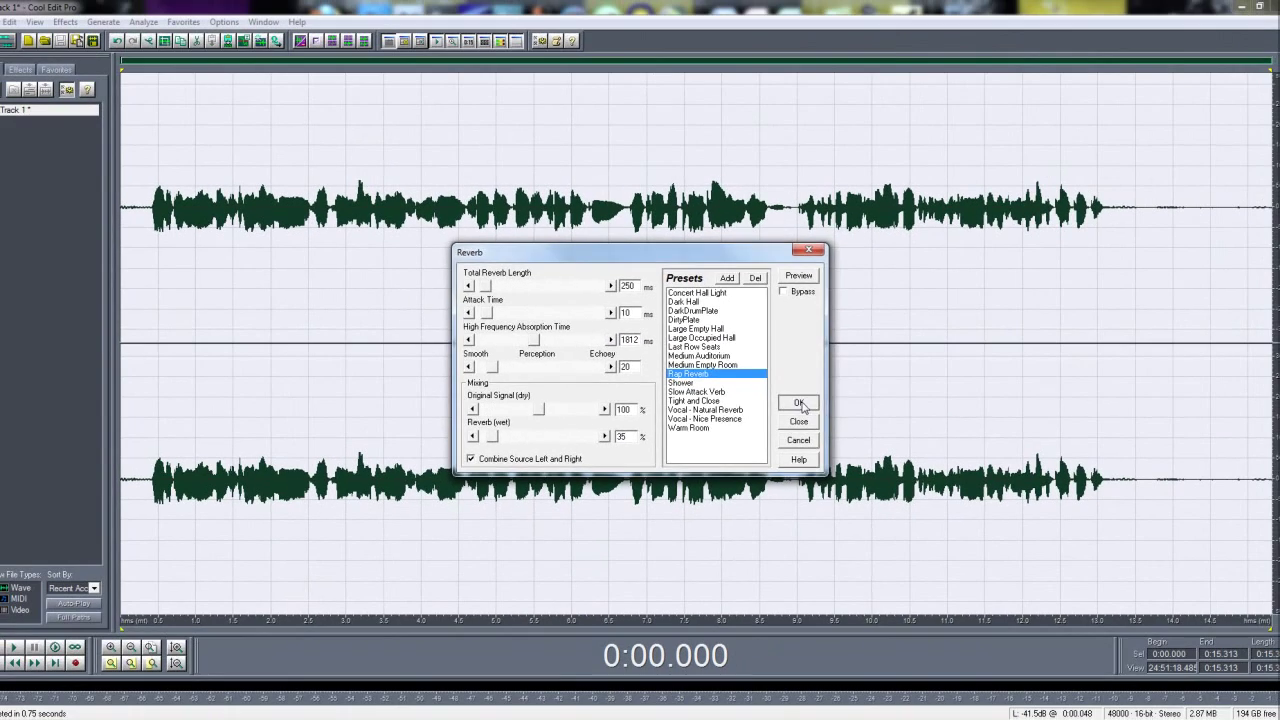
left_click(798, 403)
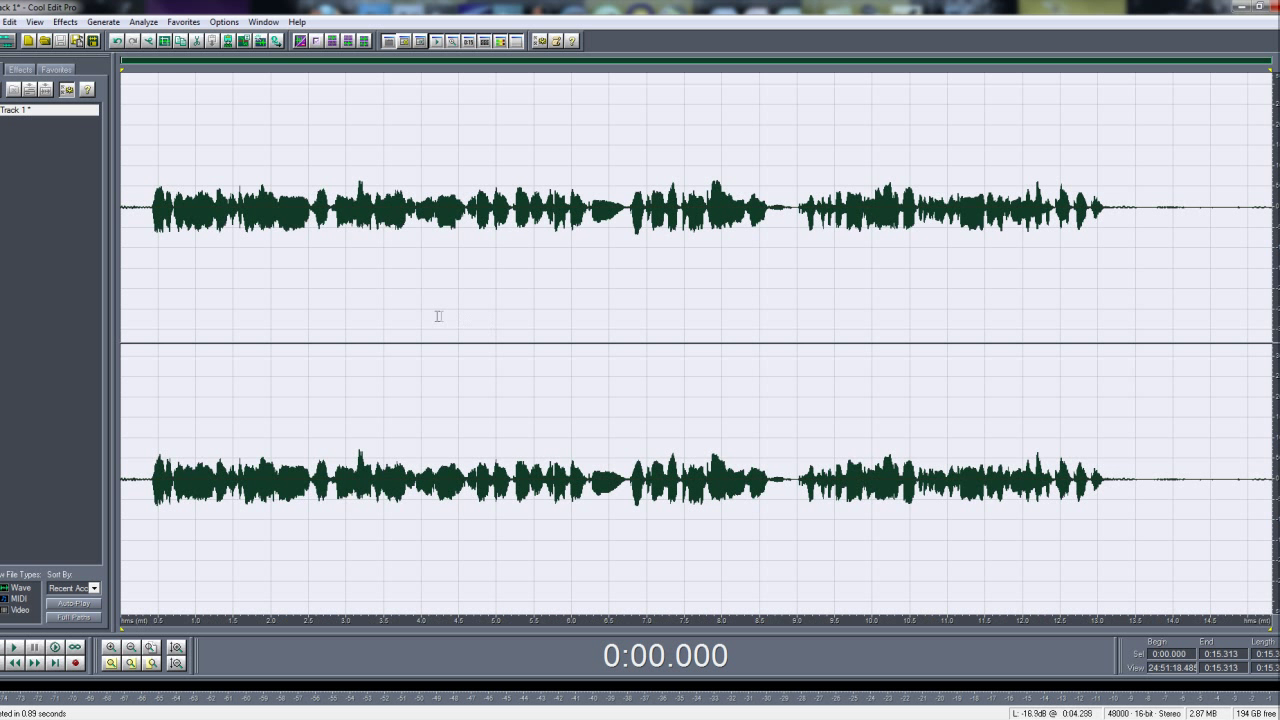
Apply the low-cut, high-boost FFT Filter curve to the vocal track
left_click(64, 21)
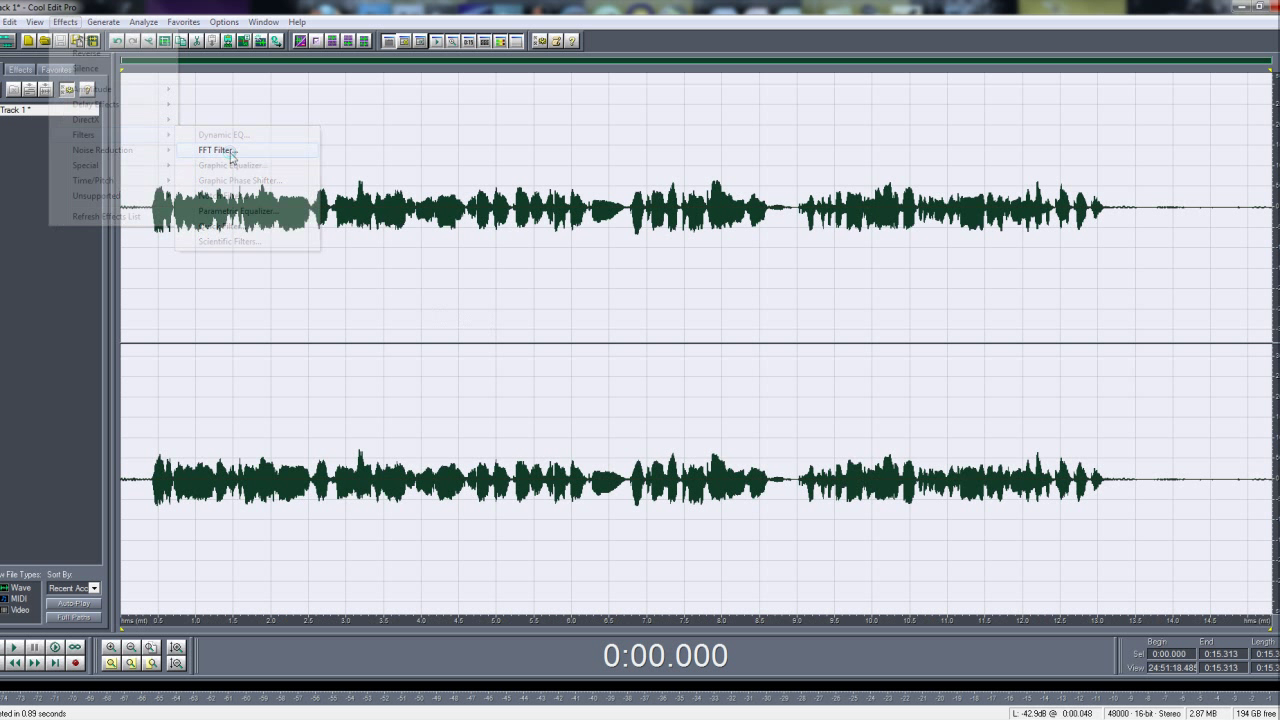
left_click(213, 150)
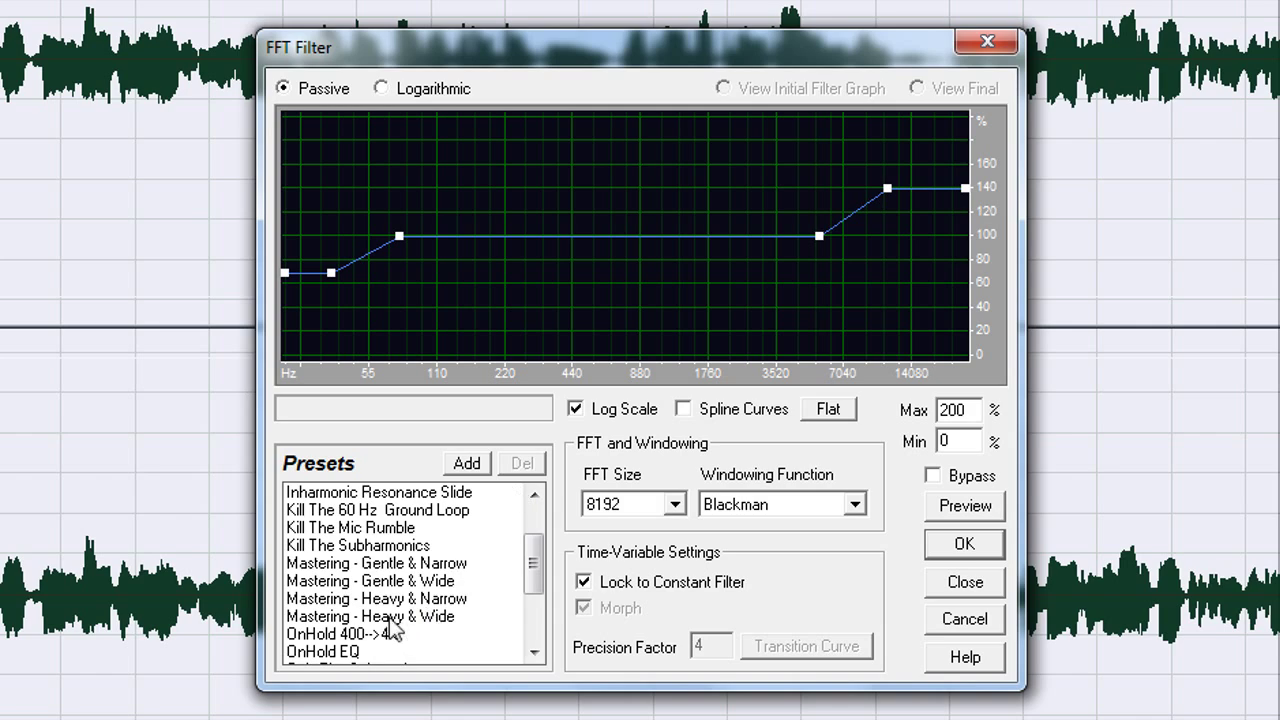
left_click(370, 581)
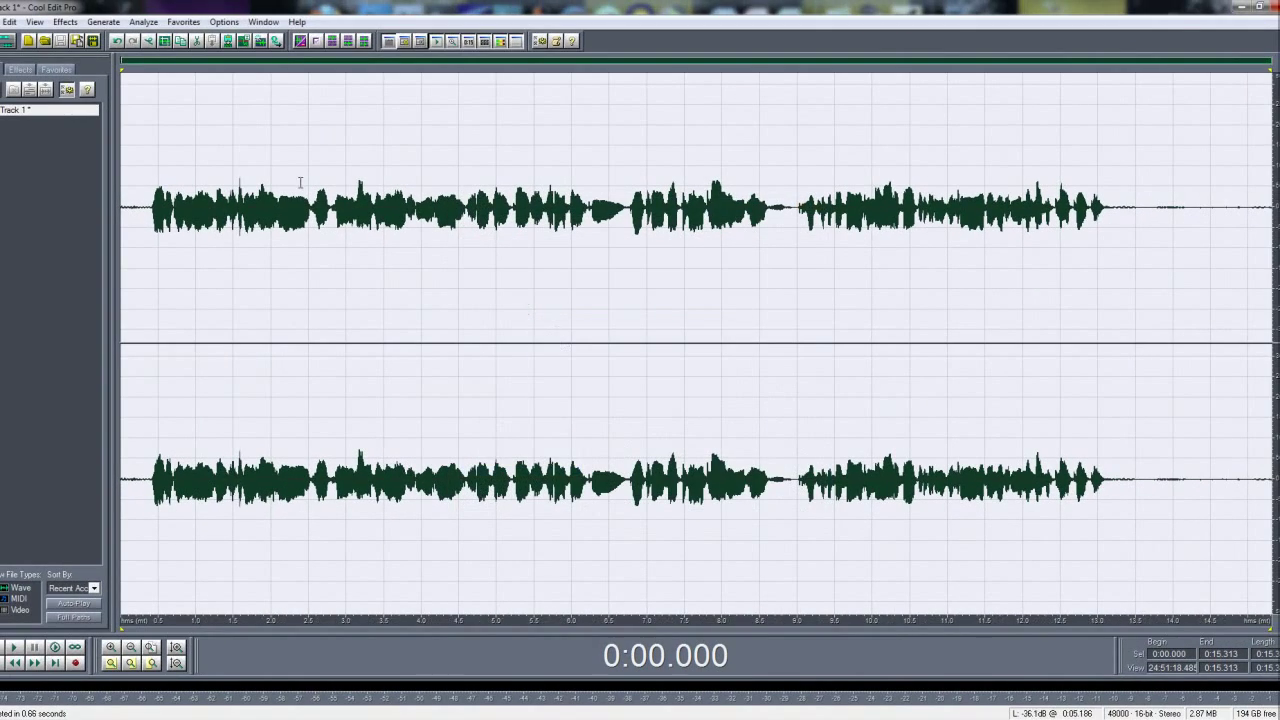
left_click(64, 21)
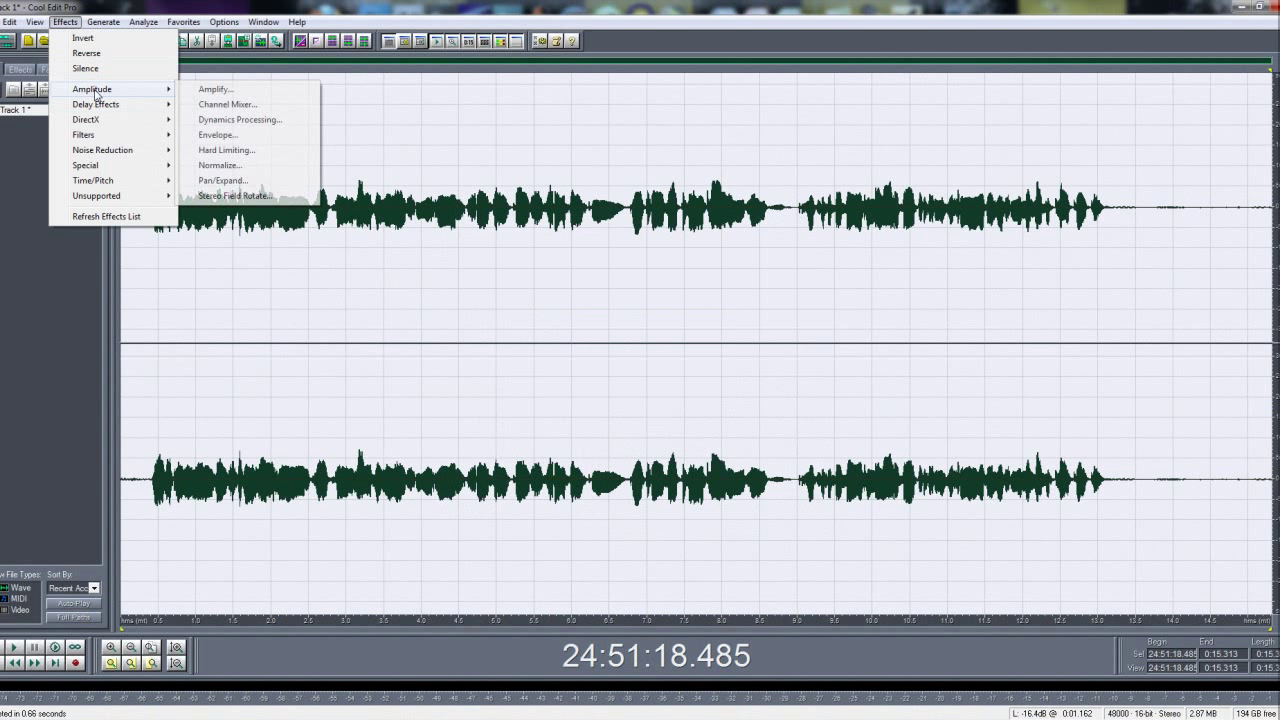
mouse_move(83, 134)
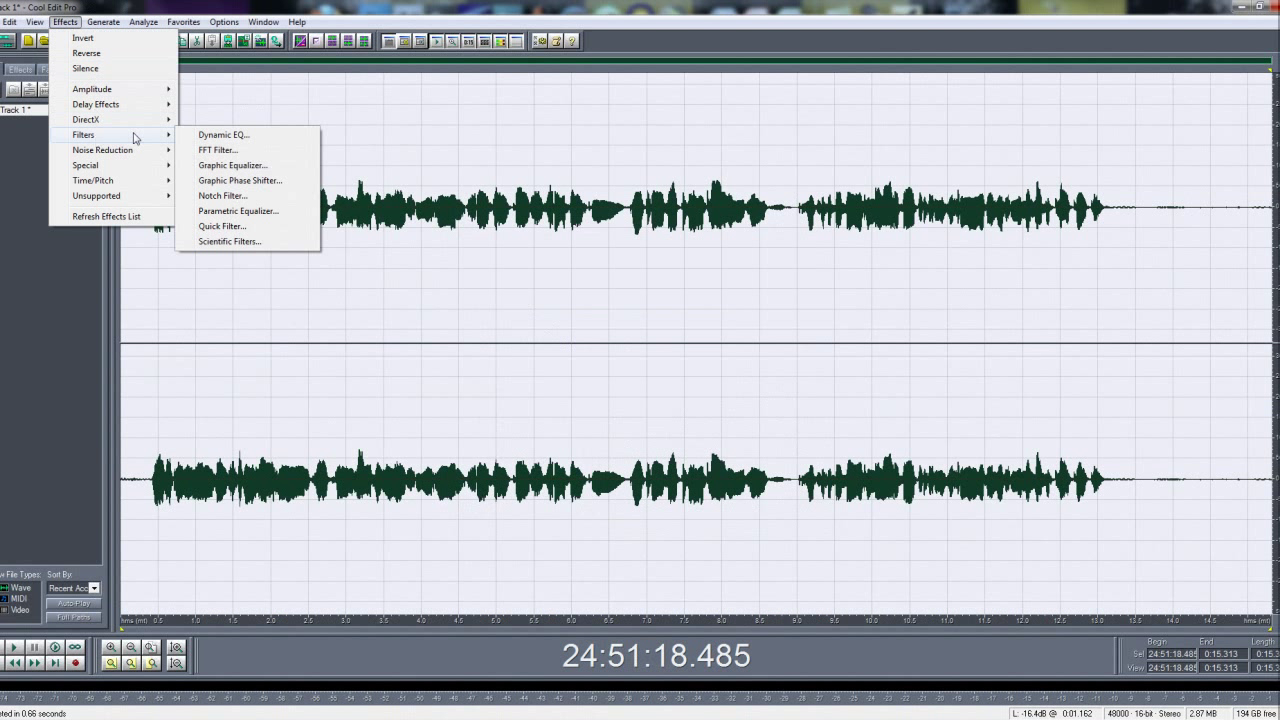
Apply the SpitClear 20-band Graphic Equalizer preset to the vocal
left_click(232, 165)
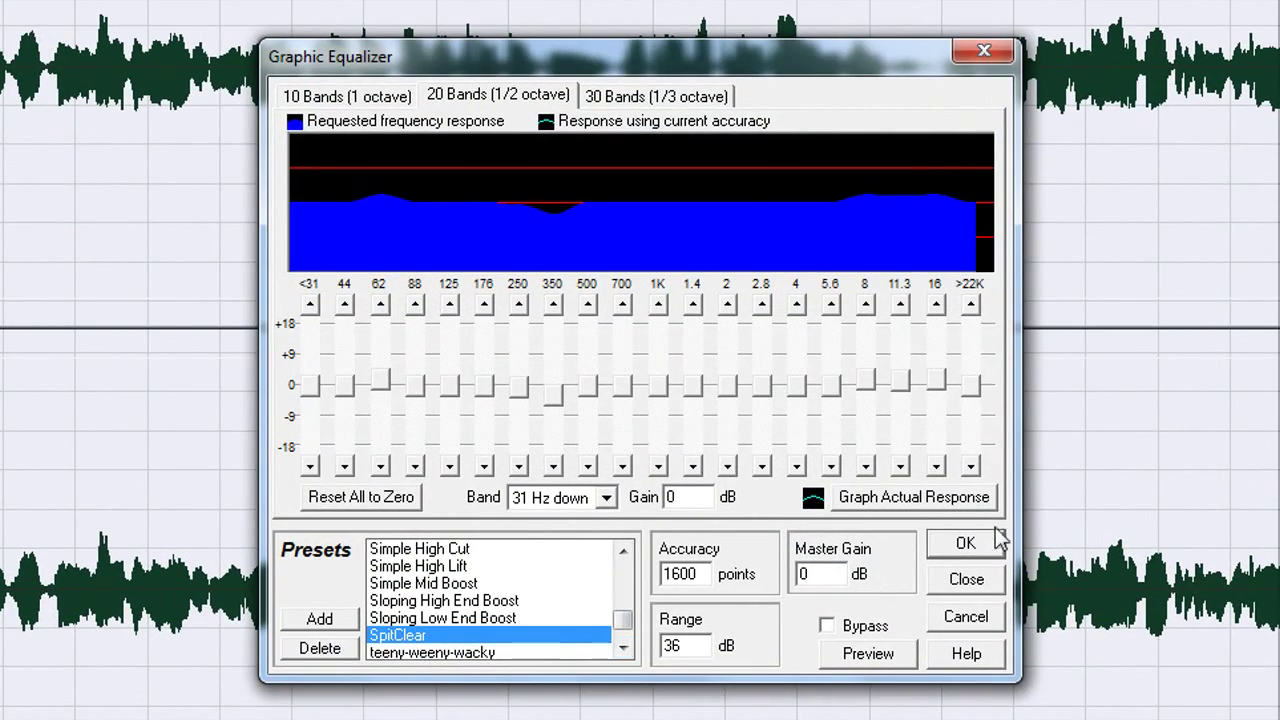
left_click(963, 542)
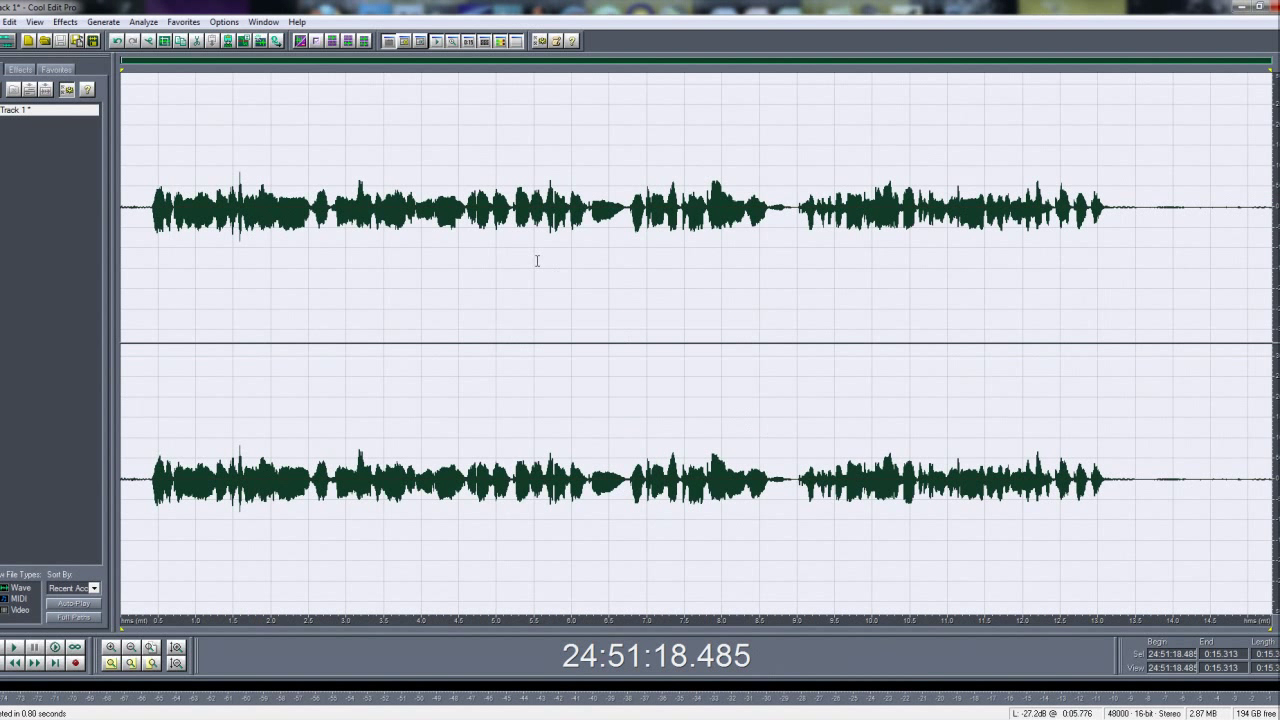
Apply the Loudness preset from the Parametric Equalizer to the vocal track
left_click(64, 21)
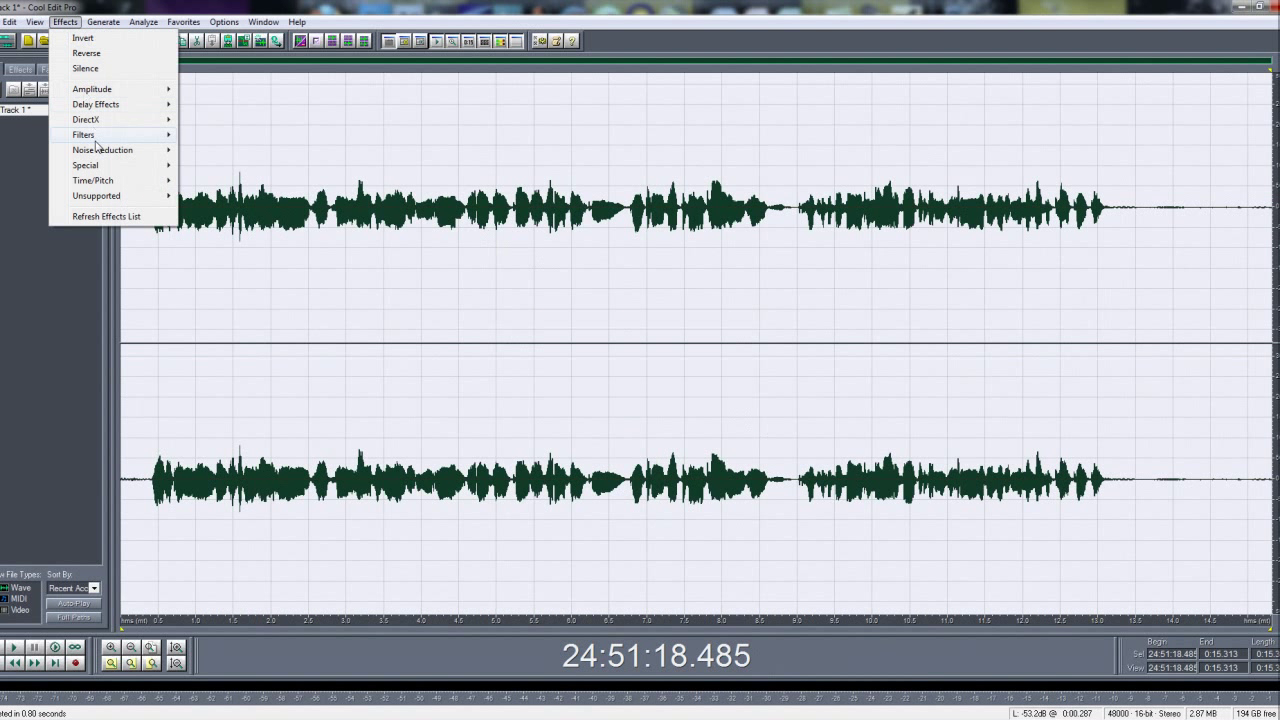
mouse_move(85, 119)
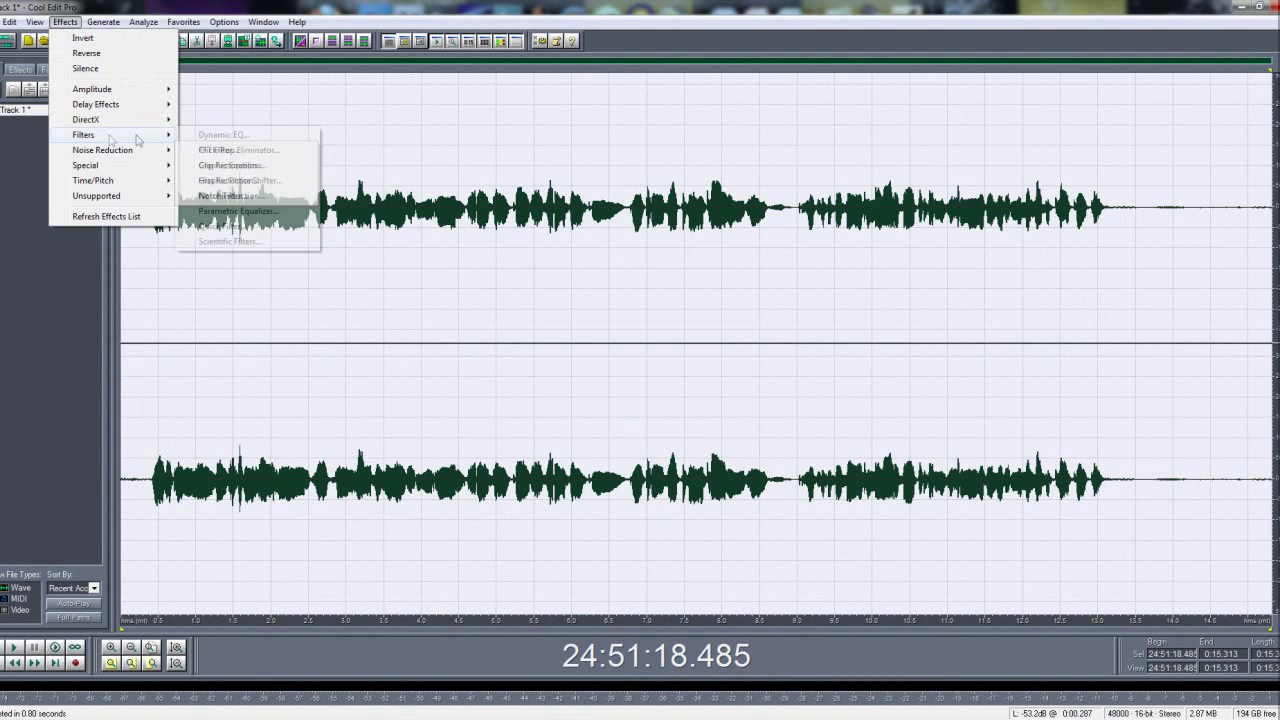
left_click(236, 211)
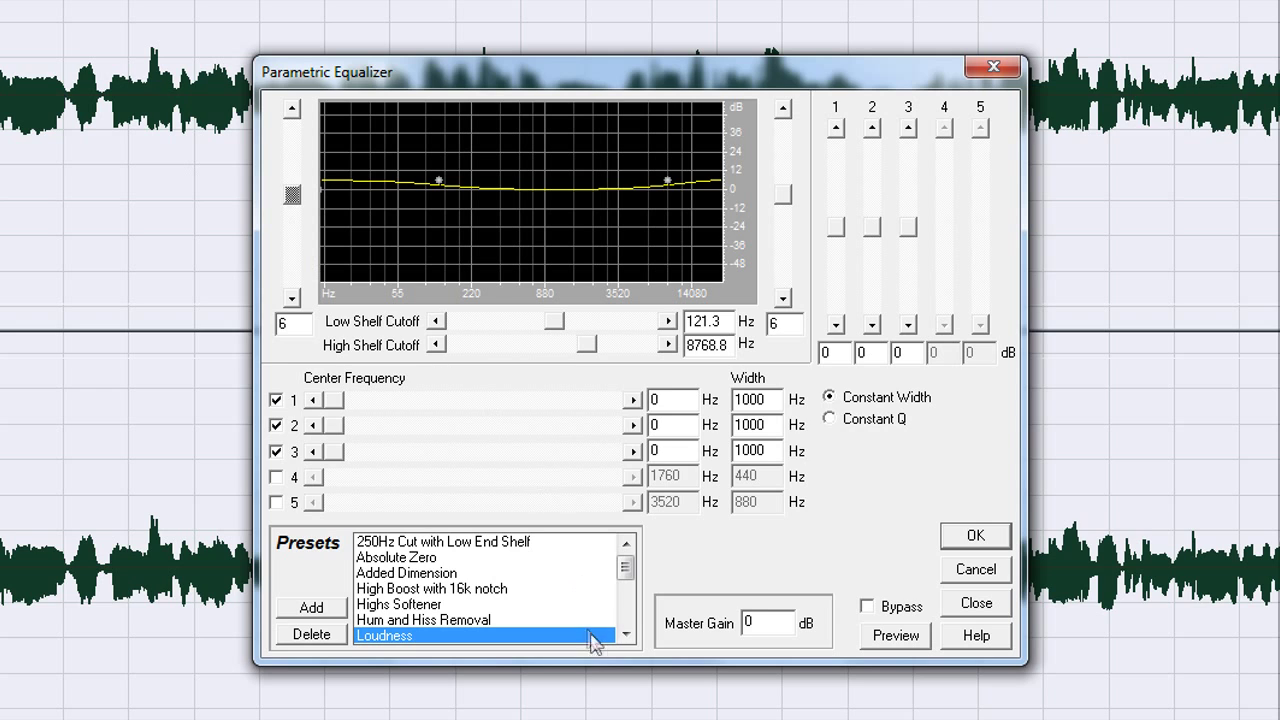
scroll("down", 3)
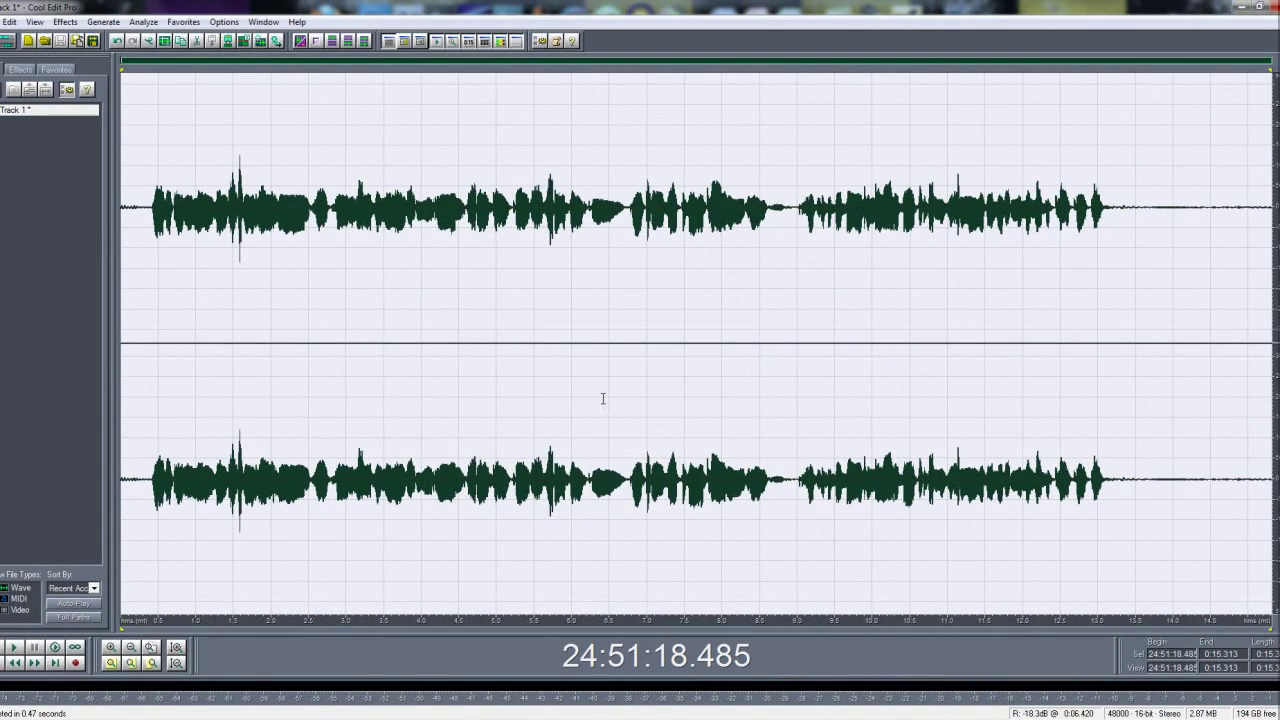
Reset the Quick Filter to Flat, then load the Bass Boost preset
left_click(64, 21)
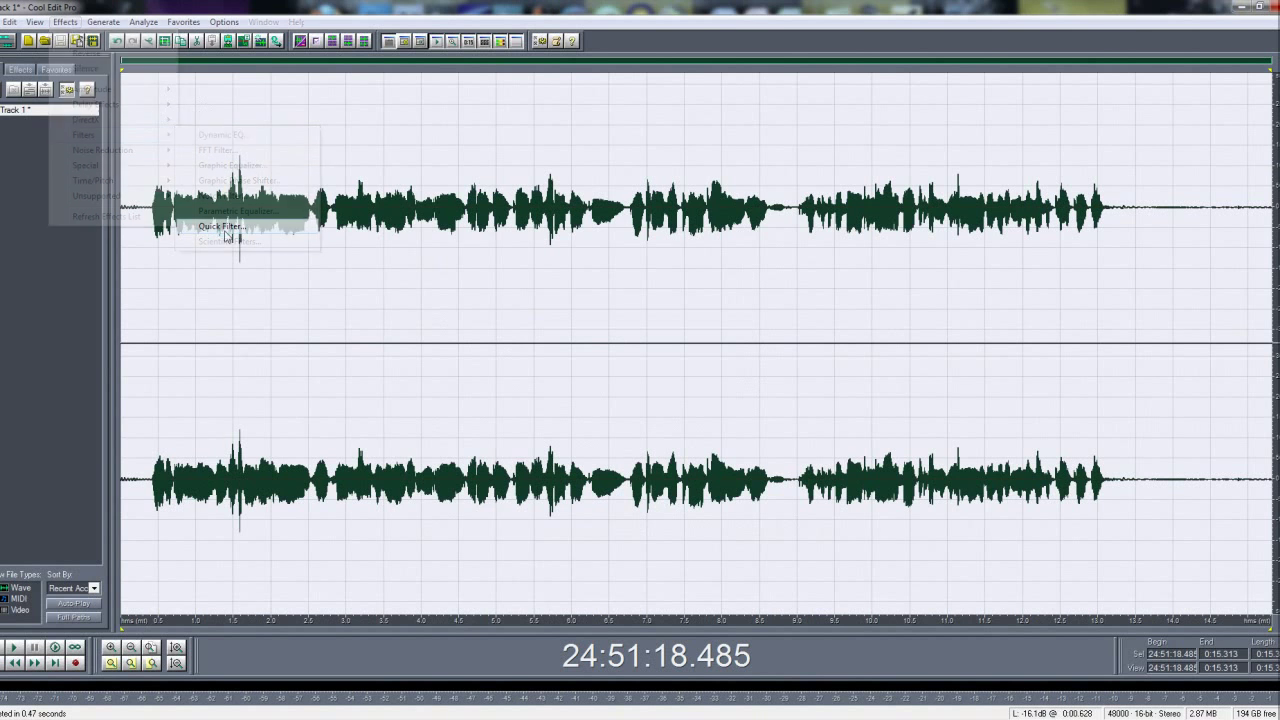
left_click(221, 226)
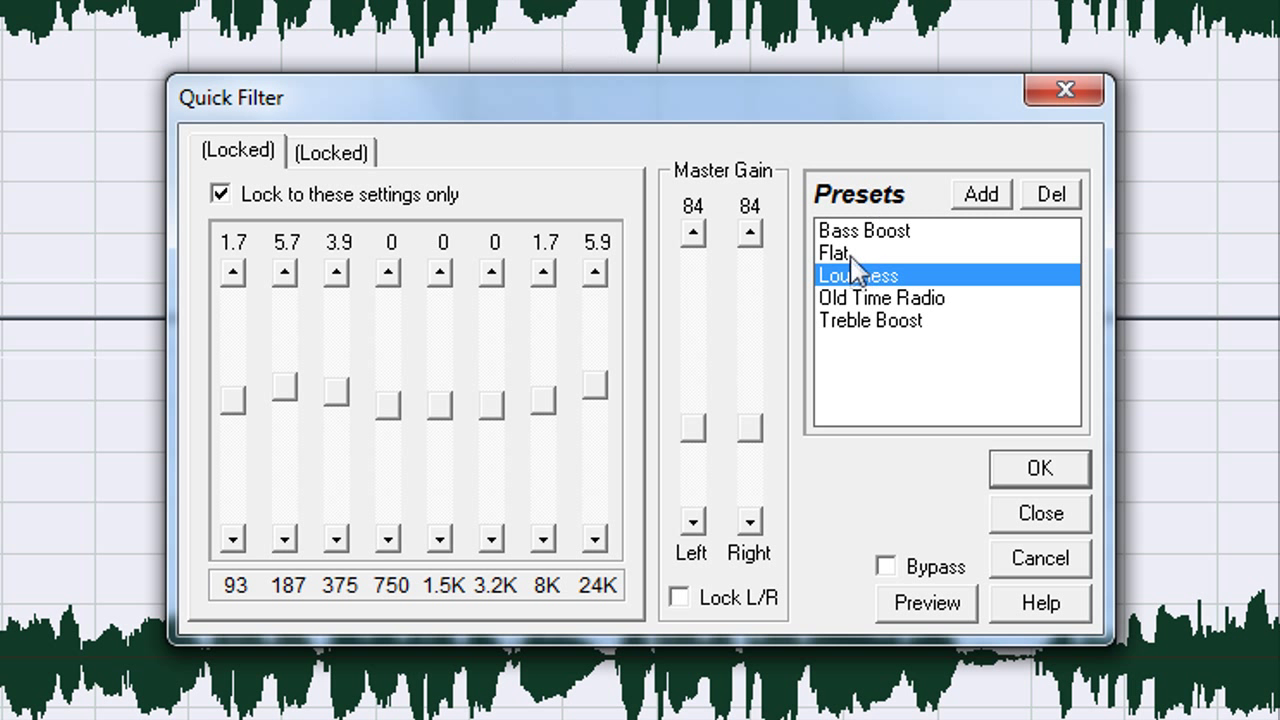
left_click(863, 230)
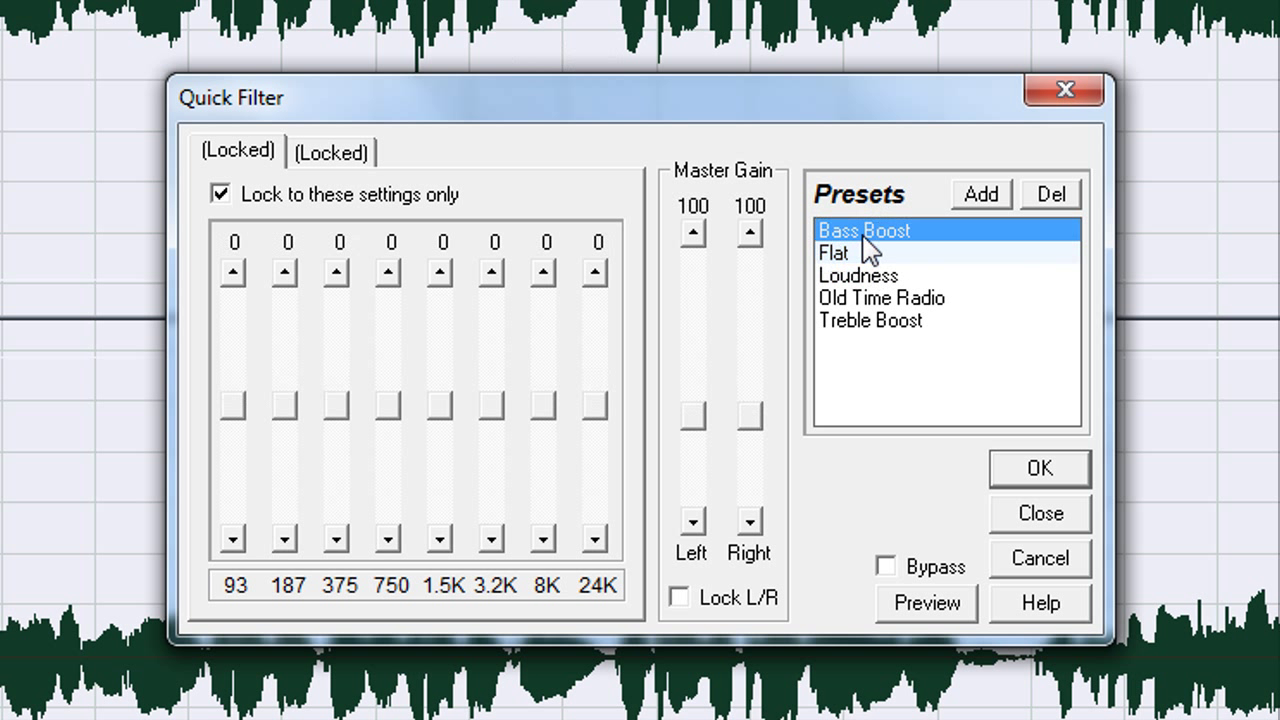
left_click(862, 230)
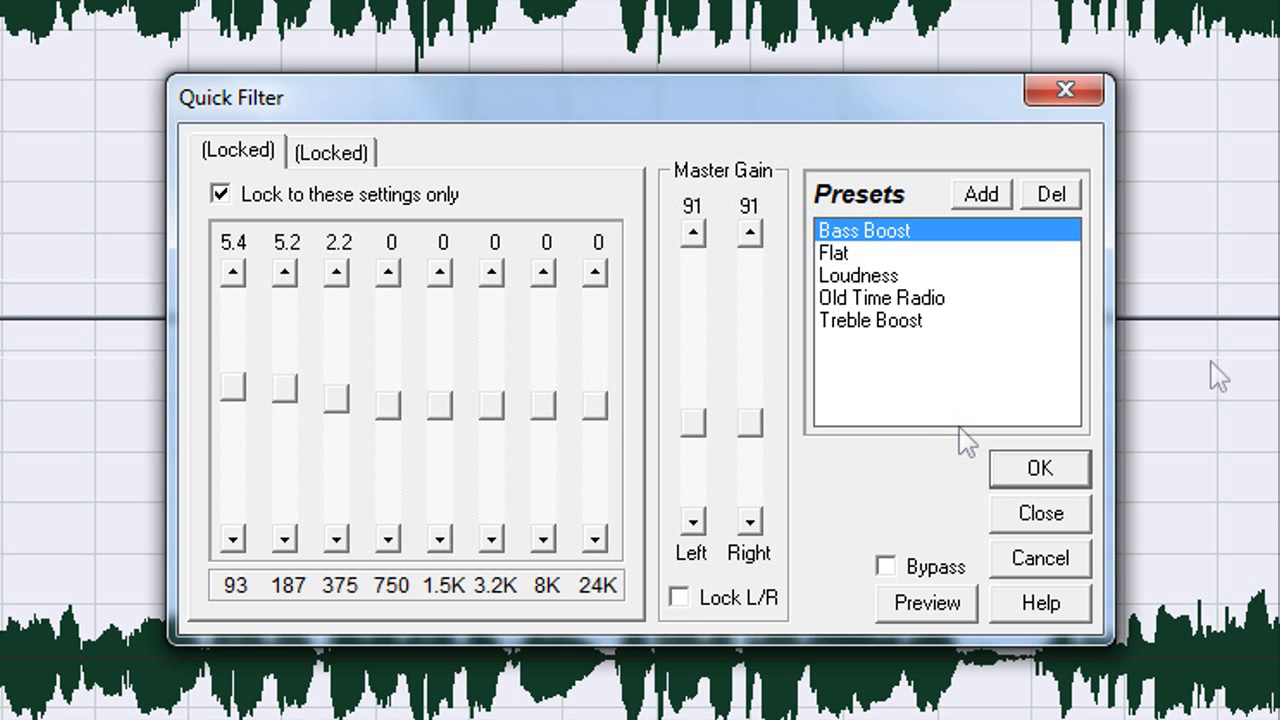
mouse_move(1140, 518)
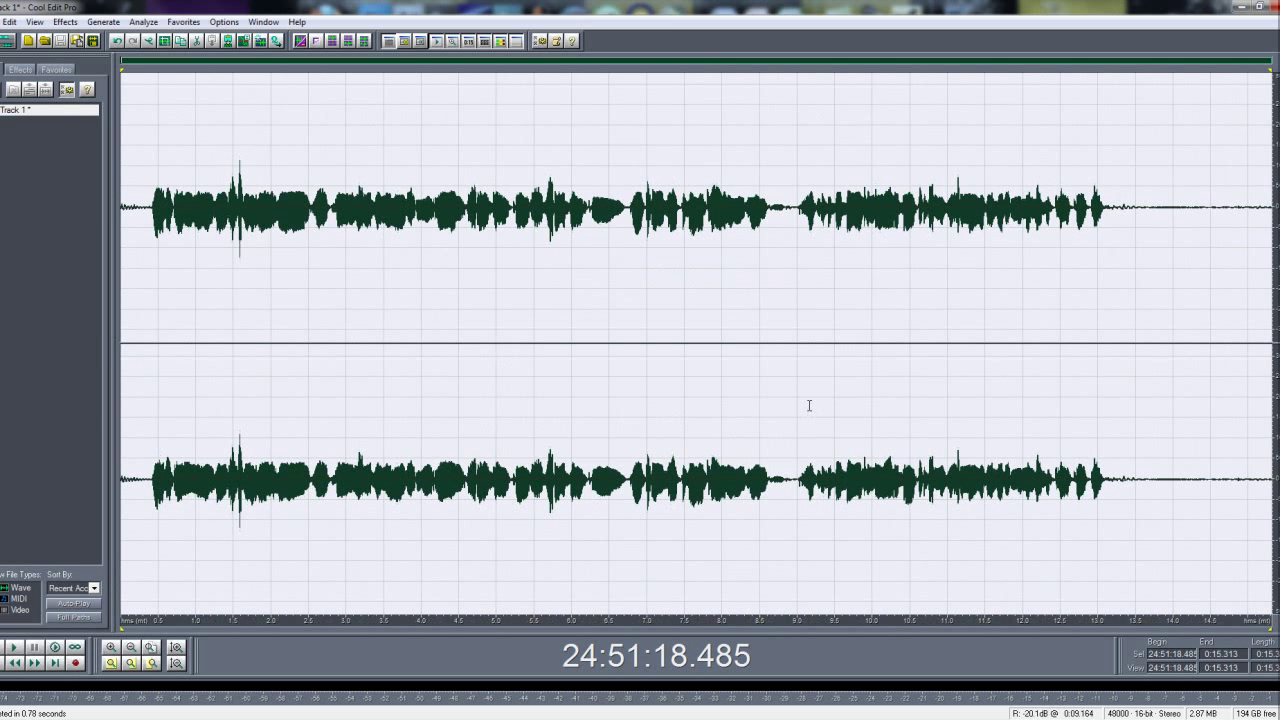
Hard-limit the vocal at -6.5 dB maximum amplitude with 1.8 dB input boost
left_click(64, 21)
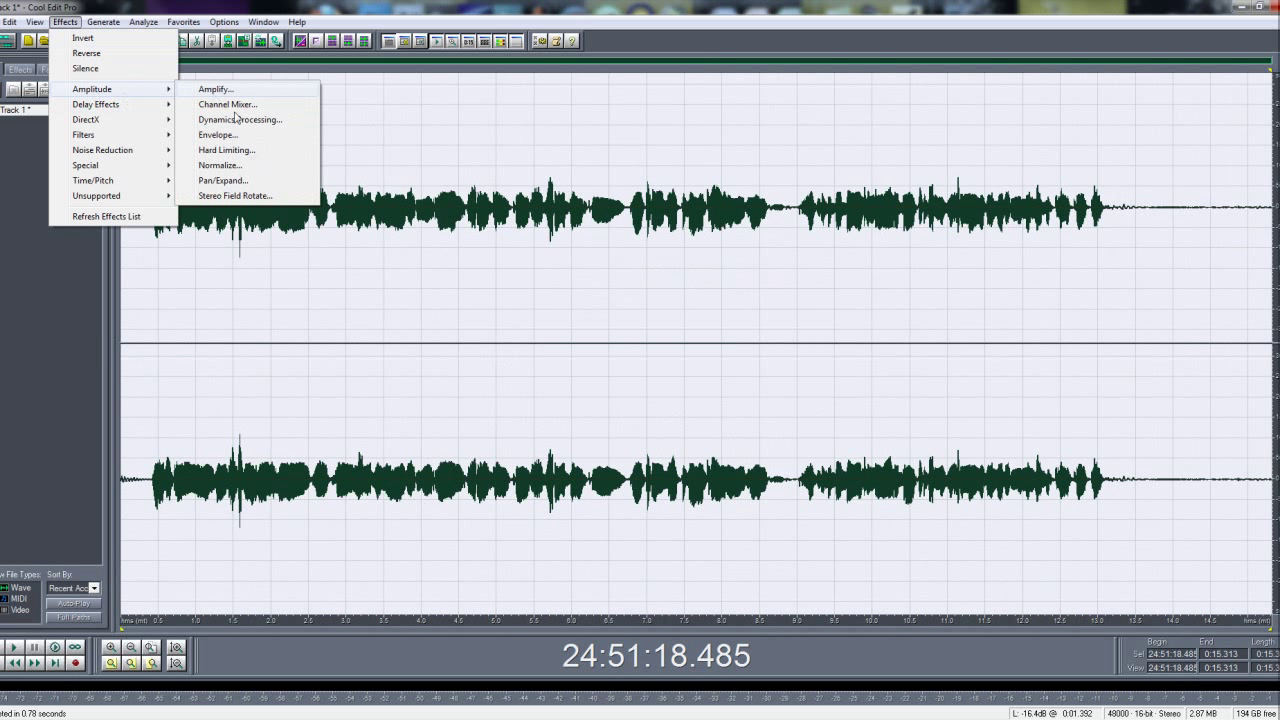
left_click(226, 149)
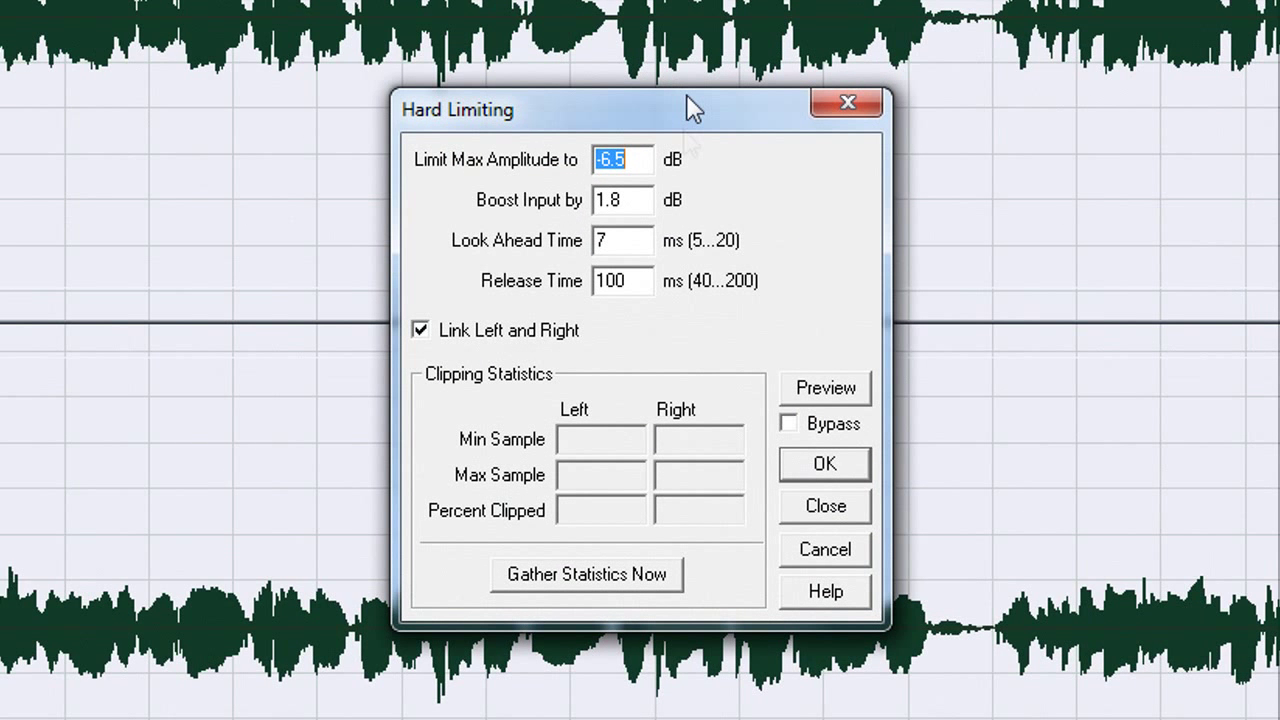
mouse_move(416, 178)
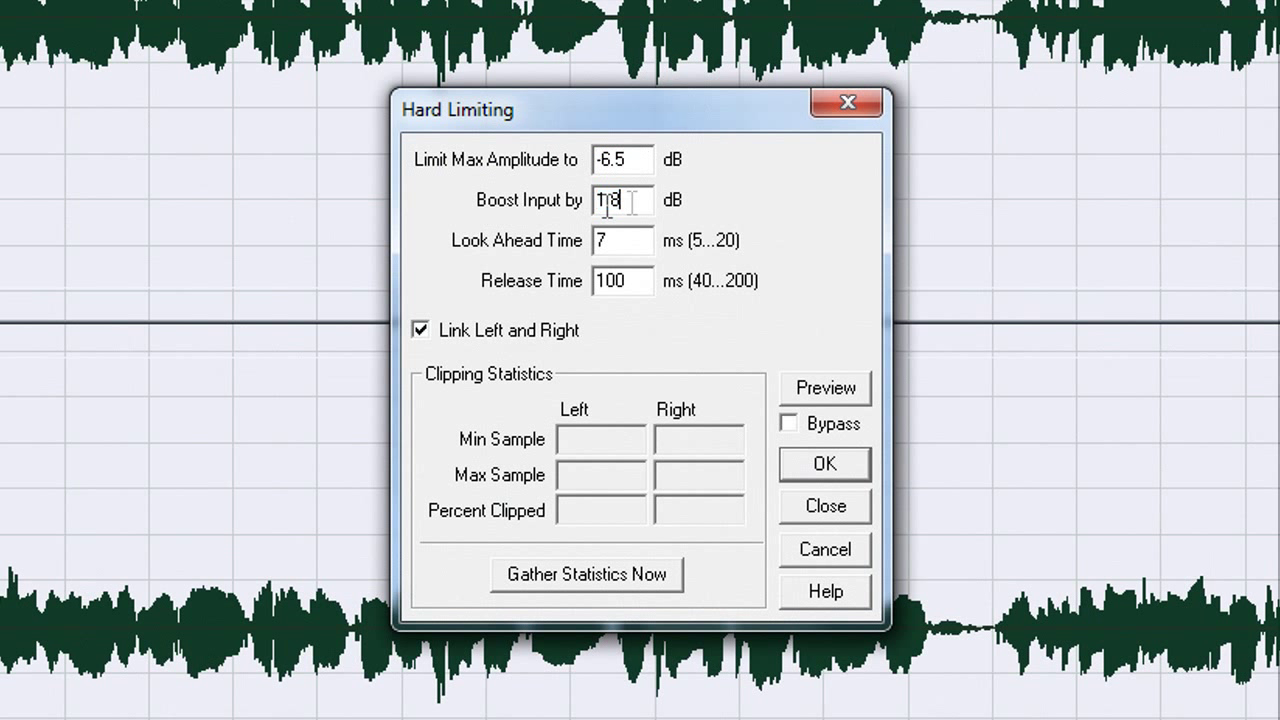
left_click(622, 240)
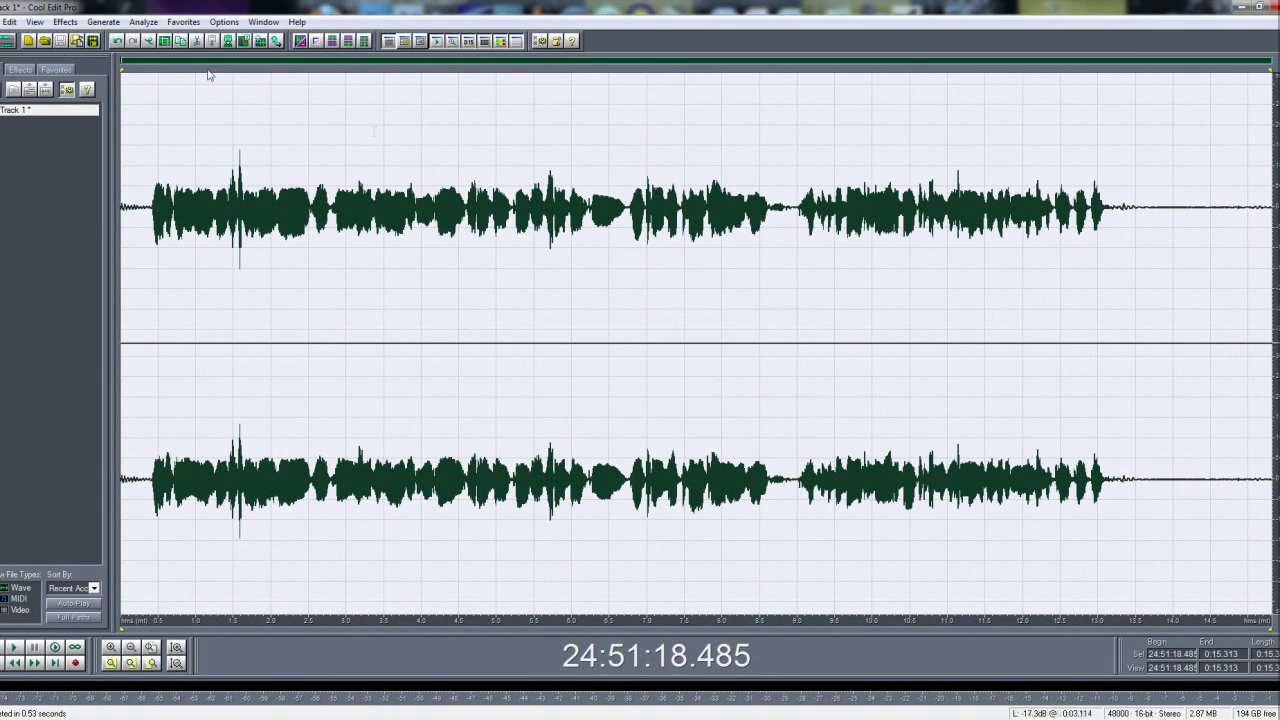
Normalize the vocal track to 90% with the Normalize effect
left_click(64, 21)
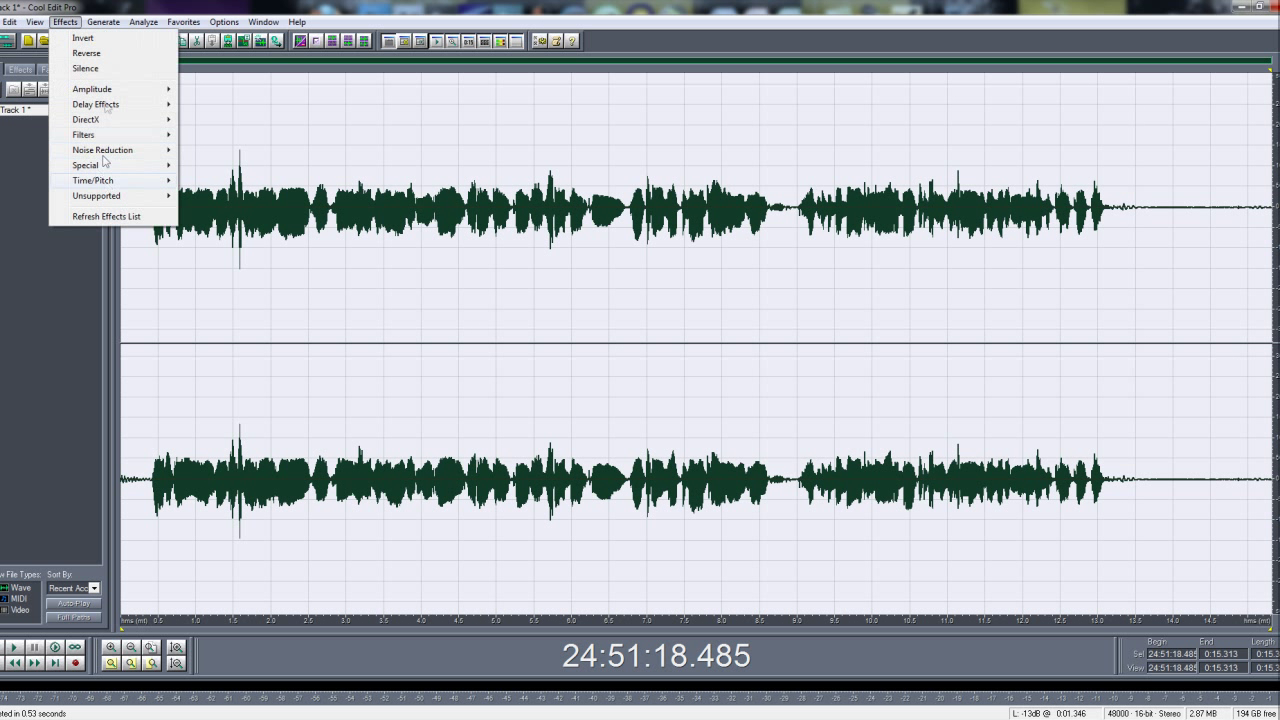
mouse_move(91, 89)
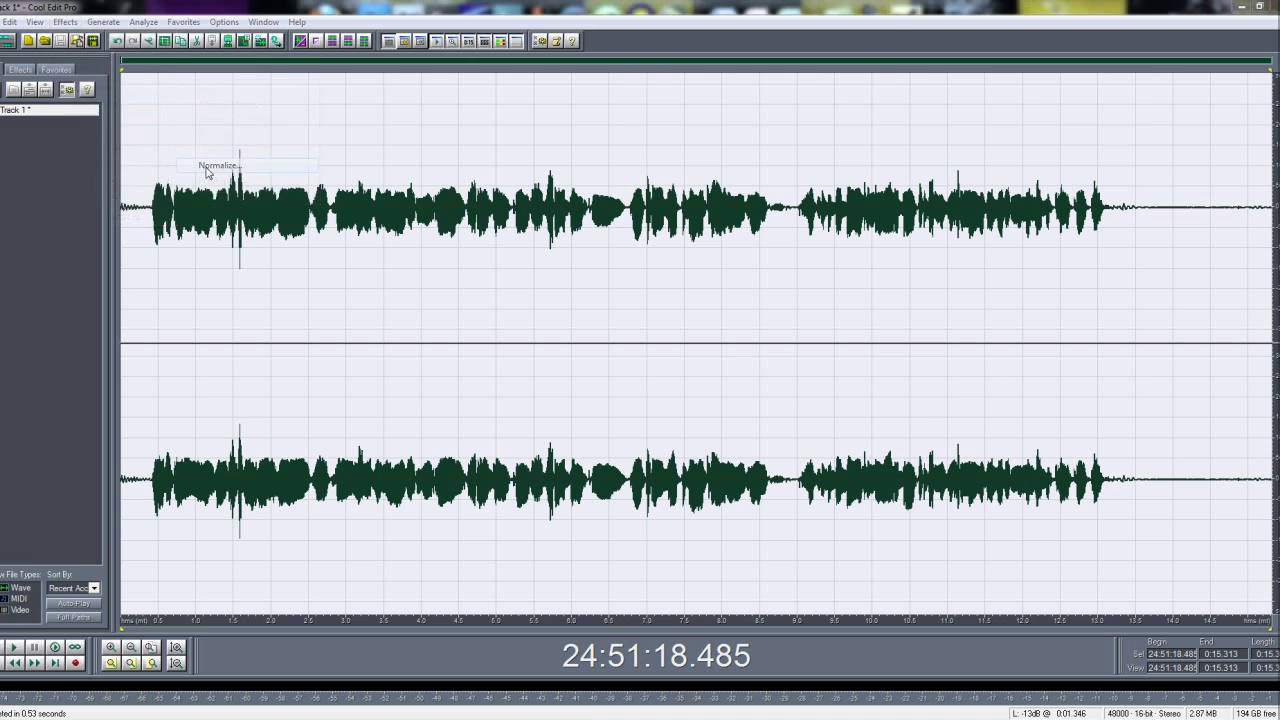
left_click(217, 165)
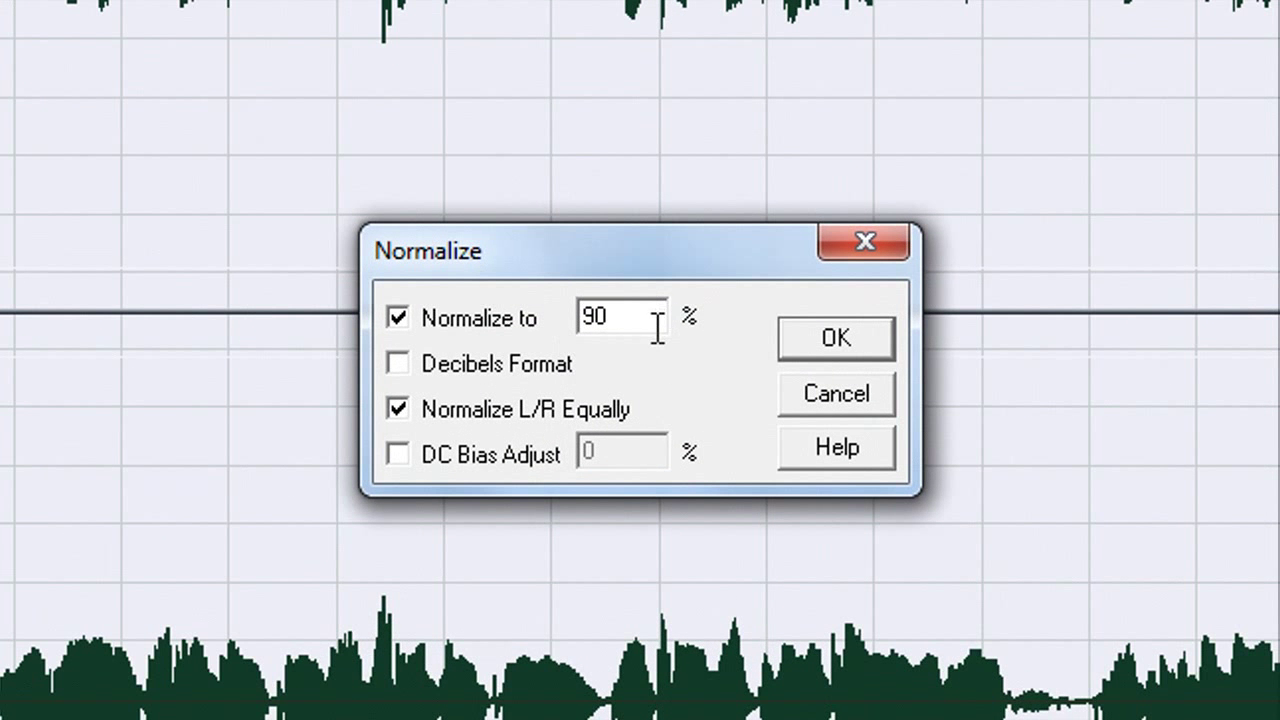
mouse_move(637, 318)
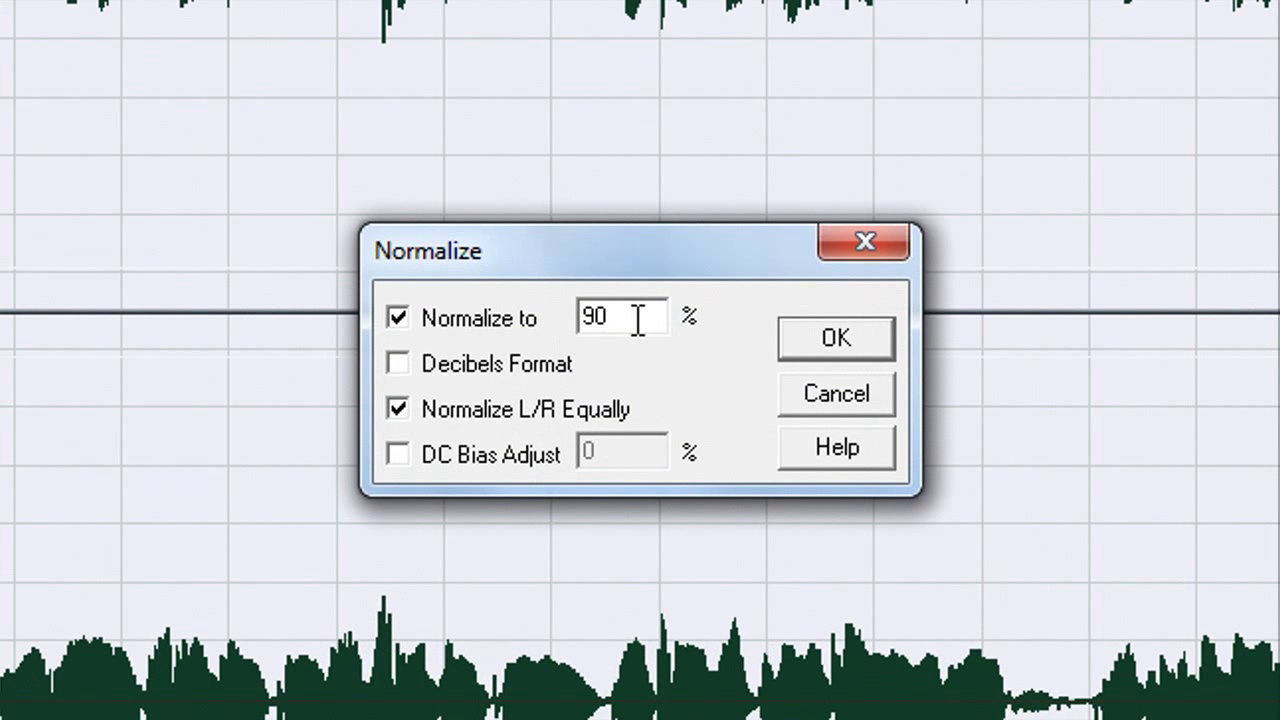
mouse_move(655, 333)
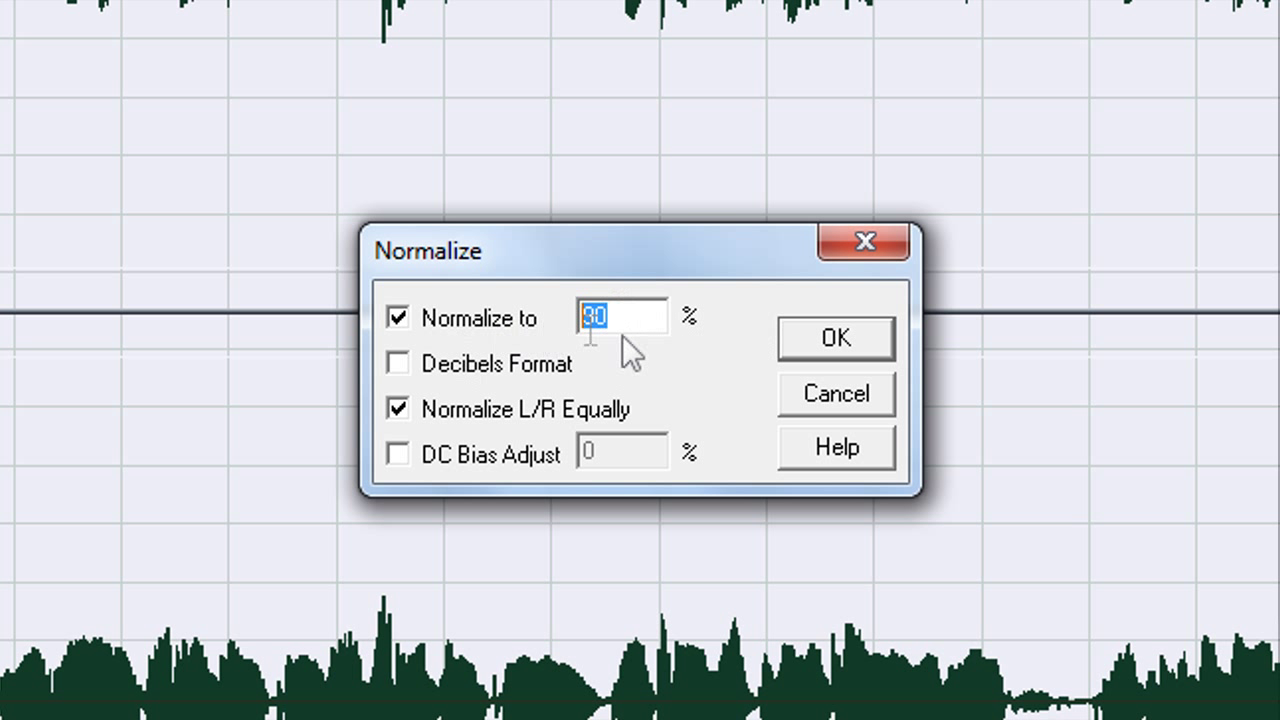
type("90")
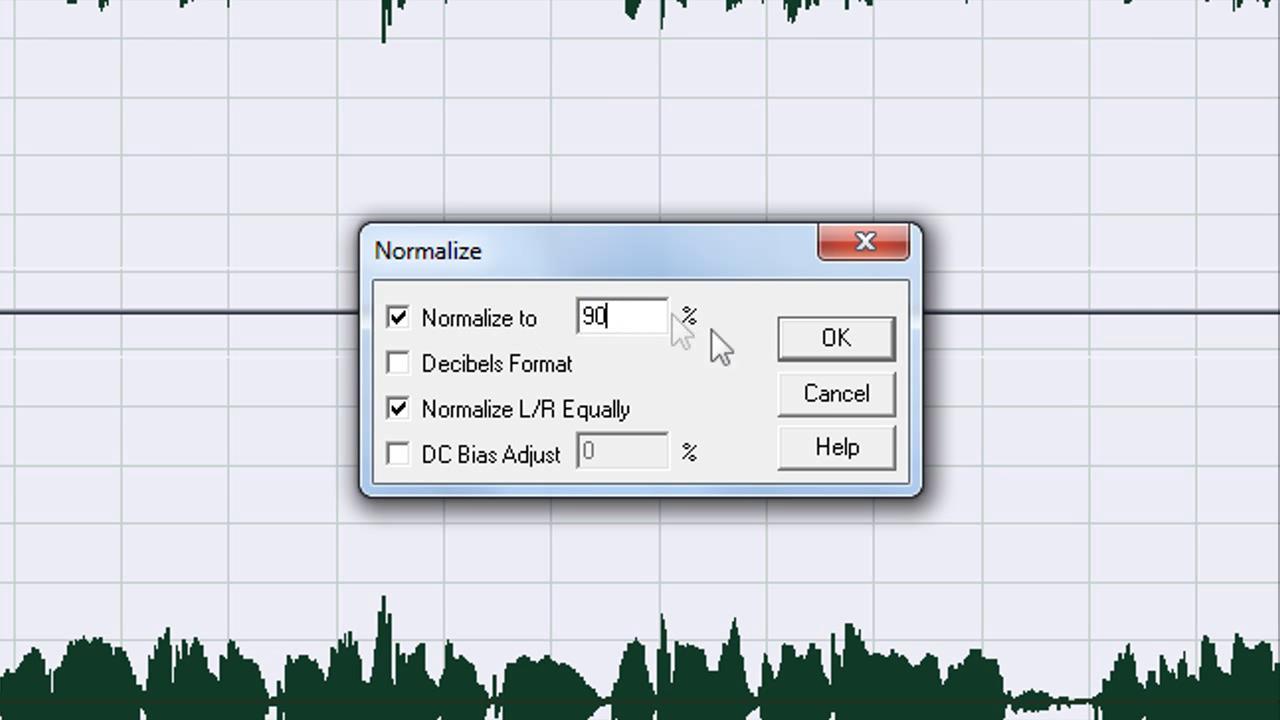
left_click(835, 338)
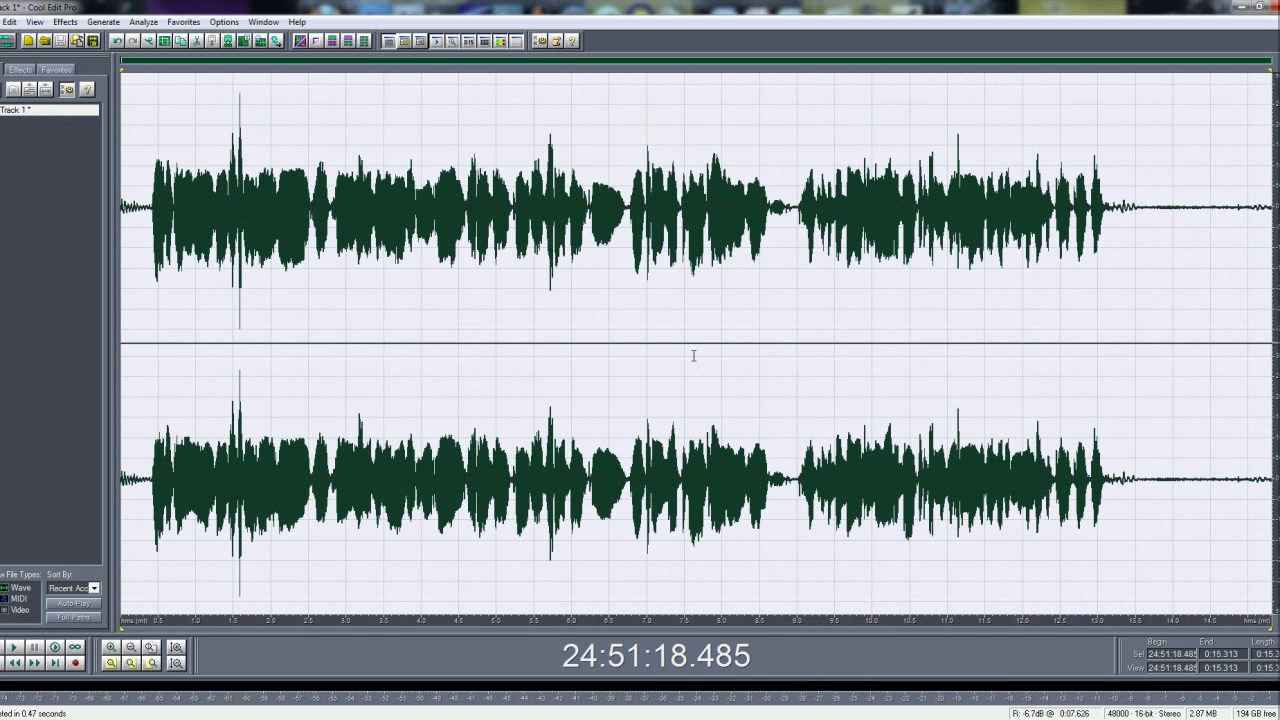